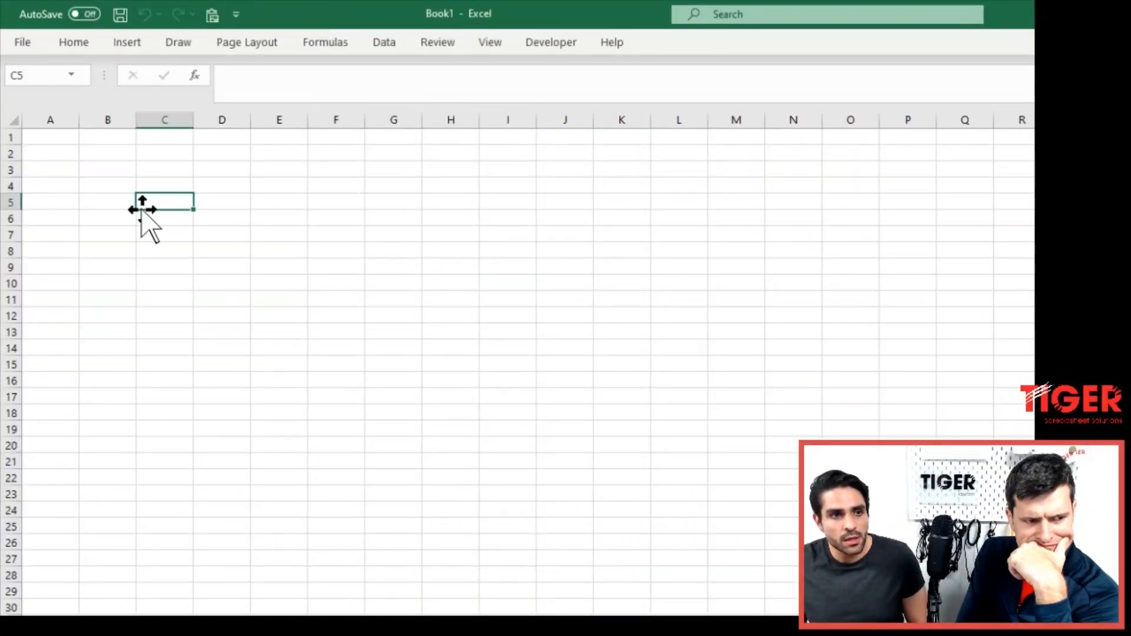
- Select cell C4 on the empty sheet to begin the 'Hospital' heading
{"action": "left_click", "coordinate": [164, 169]}
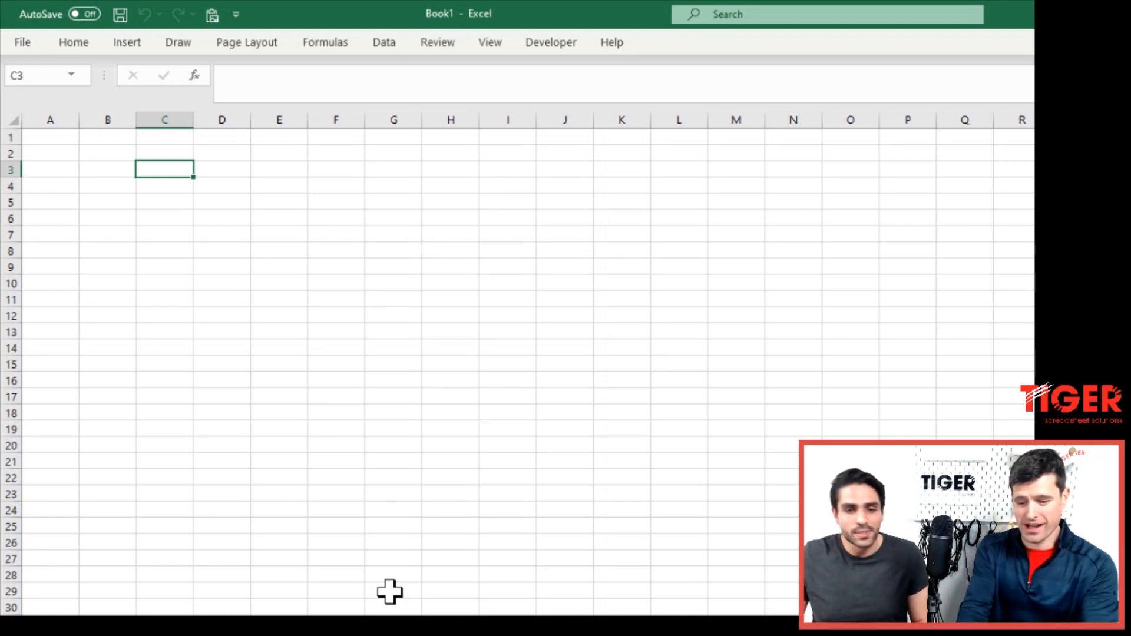
{"action": "left_click", "coordinate": [393, 590]}
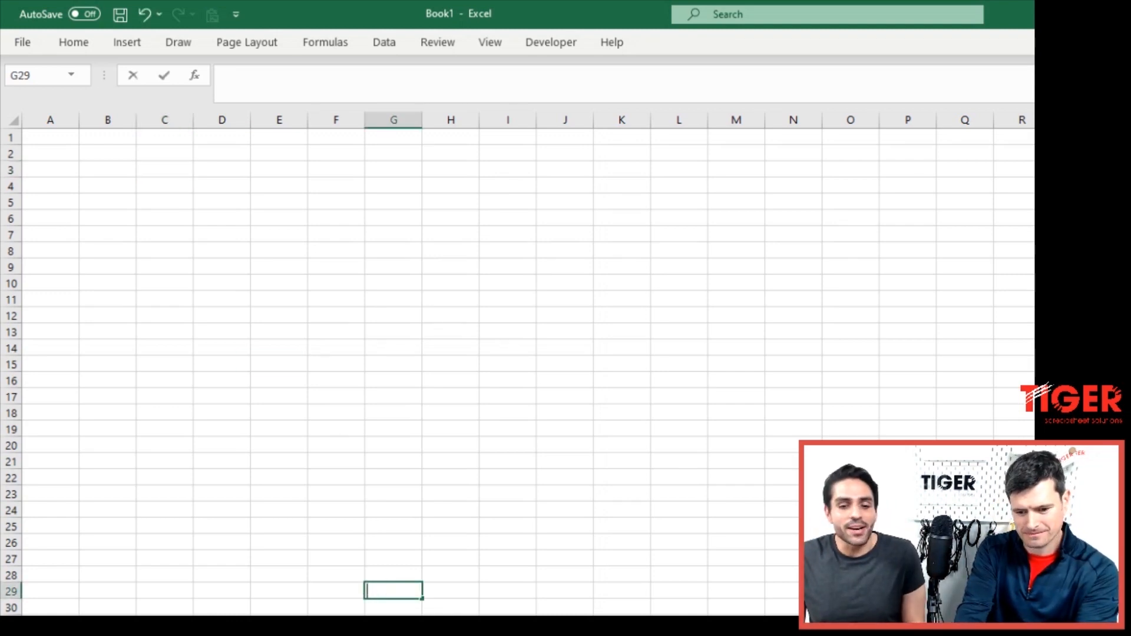
{"action": "left_click", "coordinate": [393, 364]}
{"action": "type", "text": "H"}
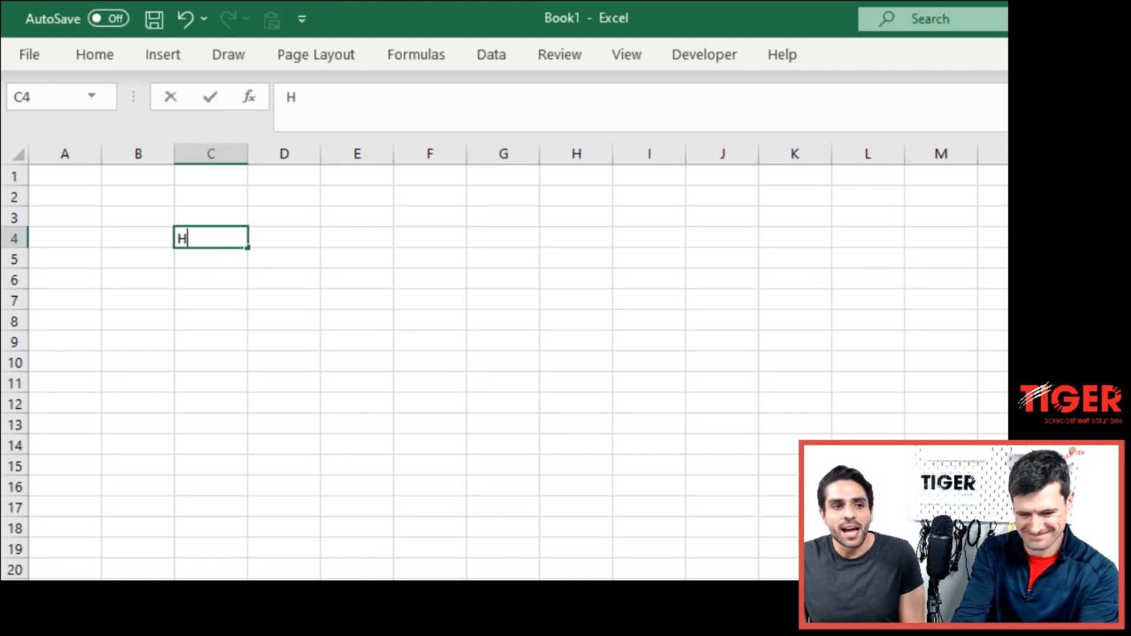
- Enter 'Hospital' in C4 and 'System Of Referrals' in C5, cancelling Paste Special
{"action": "type", "text": "ospit"}
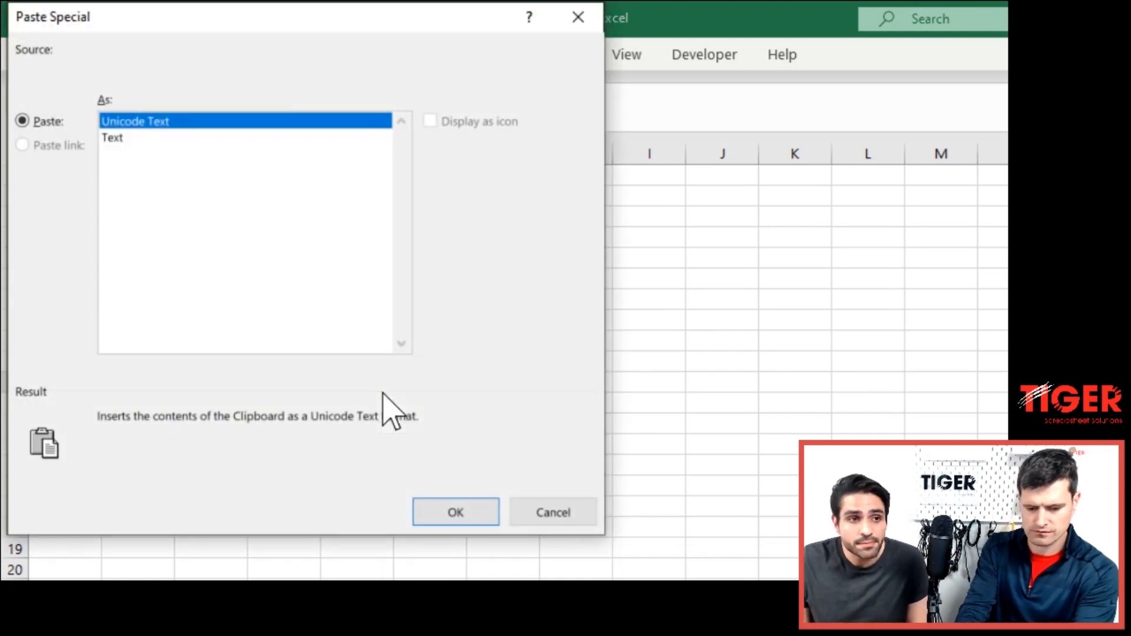
{"action": "left_click", "coordinate": [455, 512]}
{"action": "type", "text": "System Of Refe"}
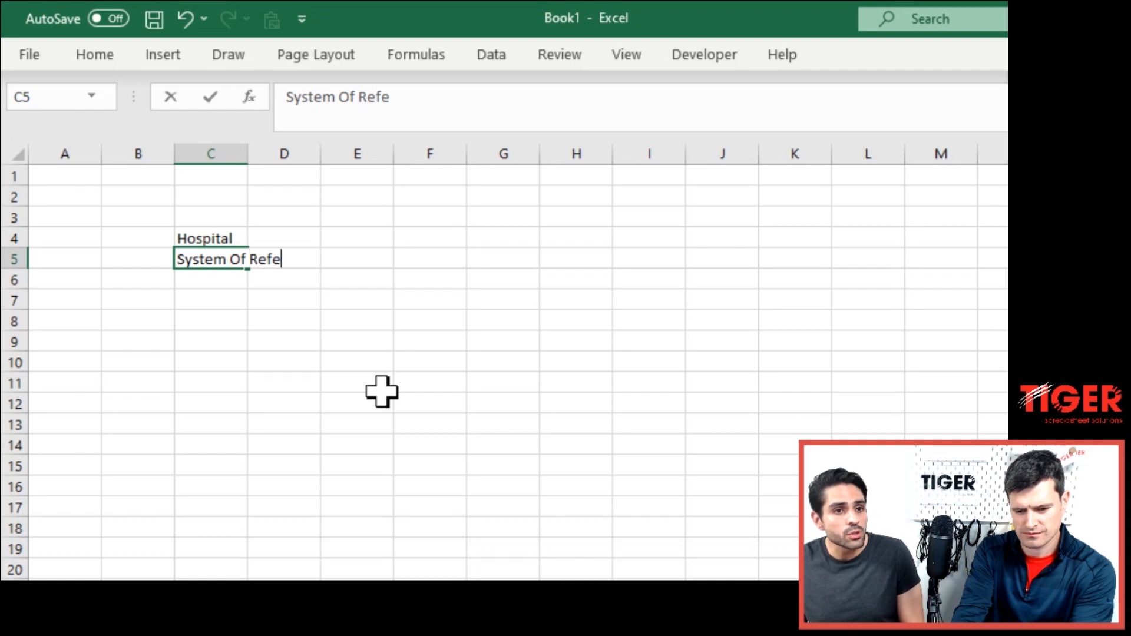
{"action": "type", "text": "rrals"}
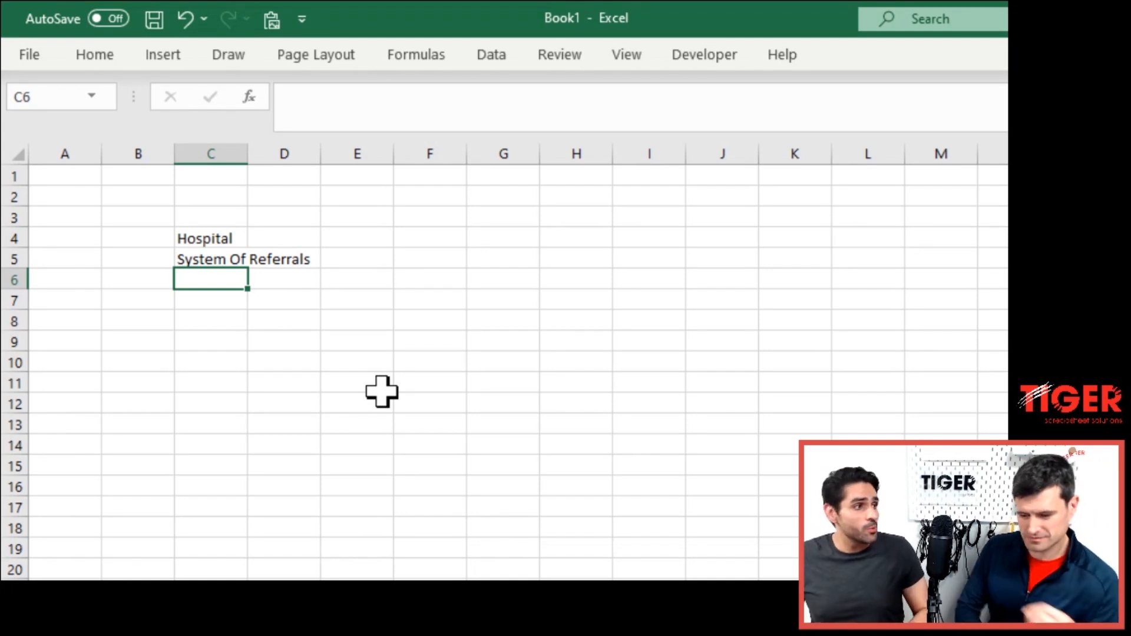
- Type 'Referral = ask another doctor who is expert in that area' into C6, fixing typos
{"action": "type", "text": "Refe"}
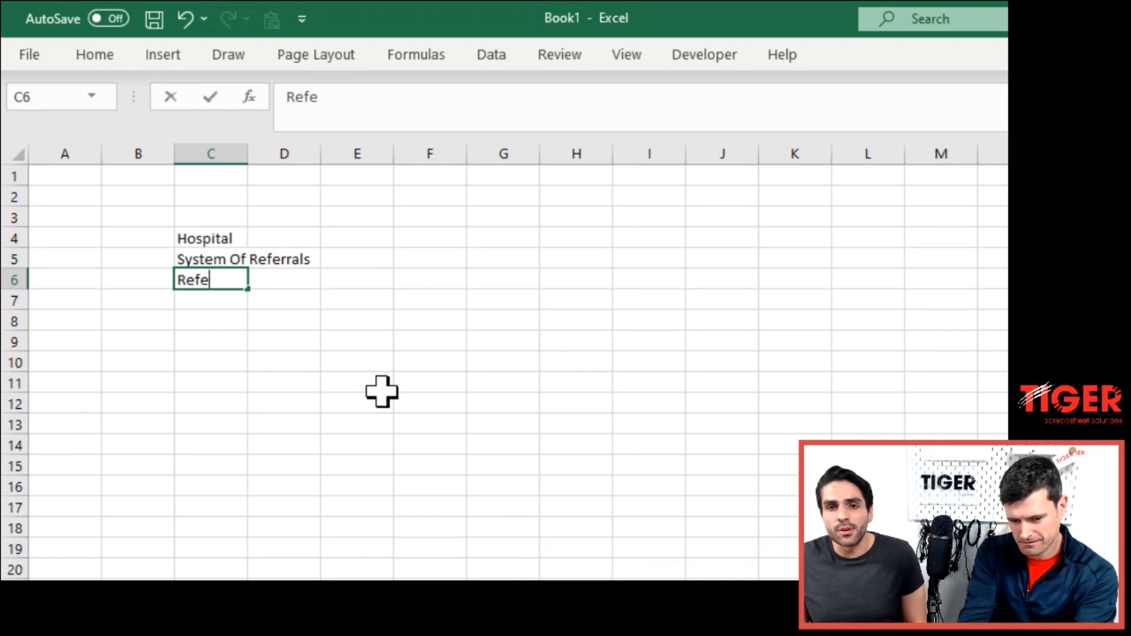
{"action": "type", "text": "rral"}
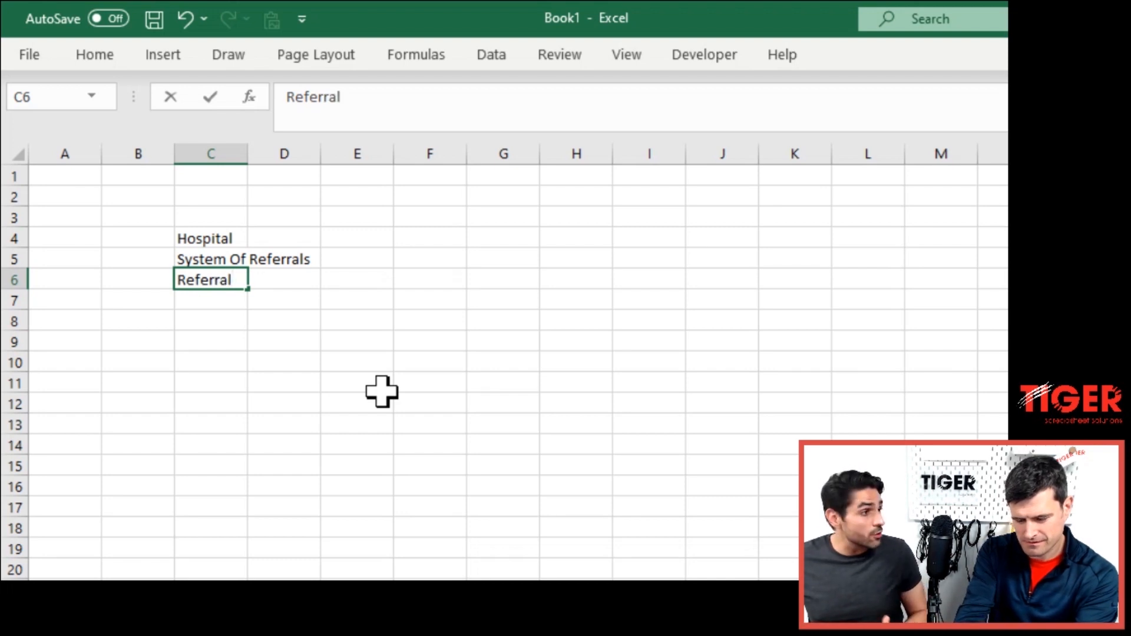
{"action": "type", "text": "= asking"}
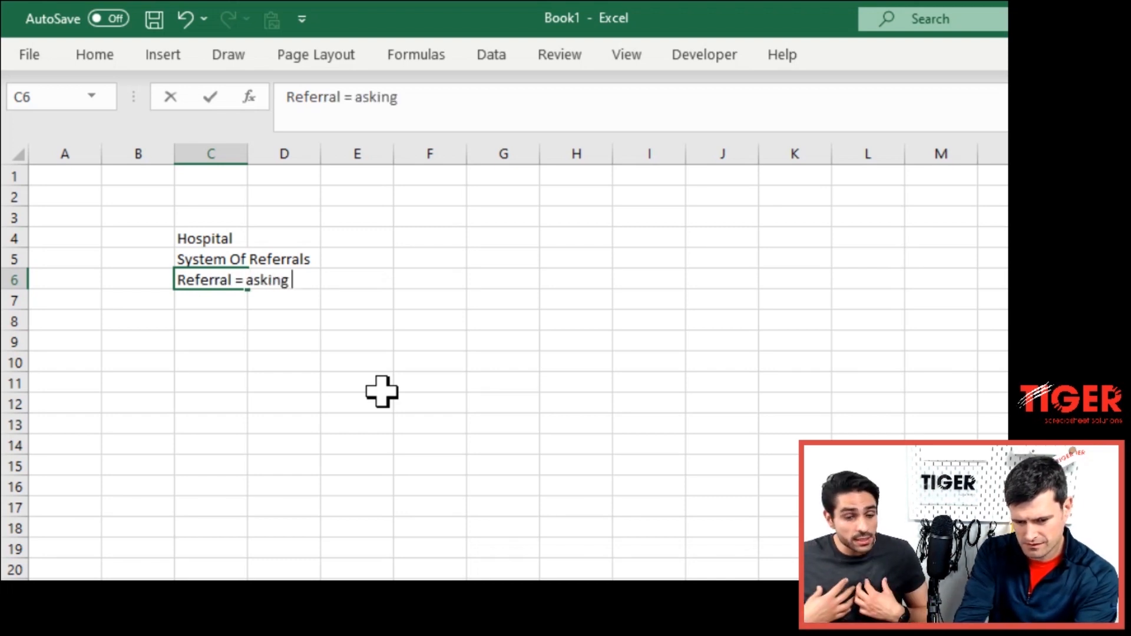
{"action": "key", "text": "Backspace"}
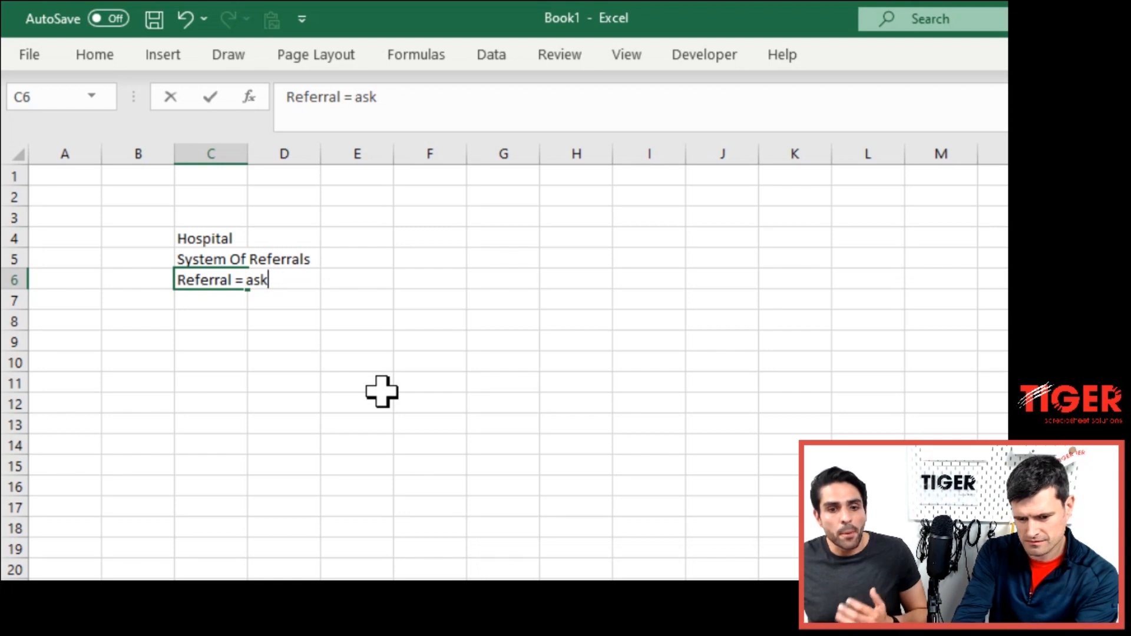
{"action": "type", "text": "a doctor who is"}
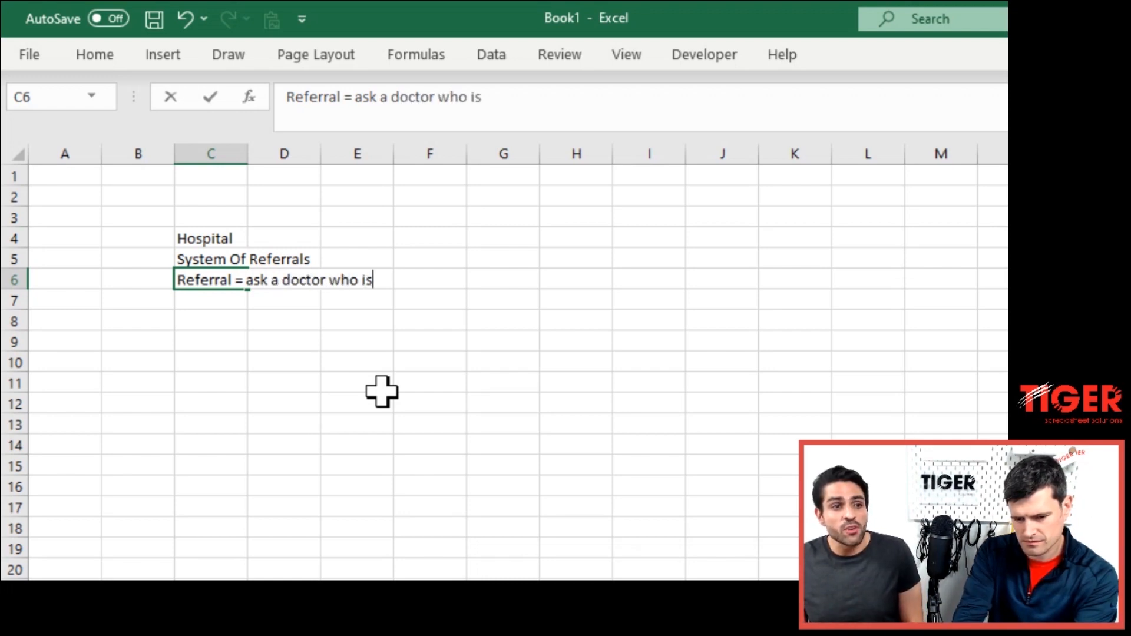
{"action": "type", "text": "expert in th"}
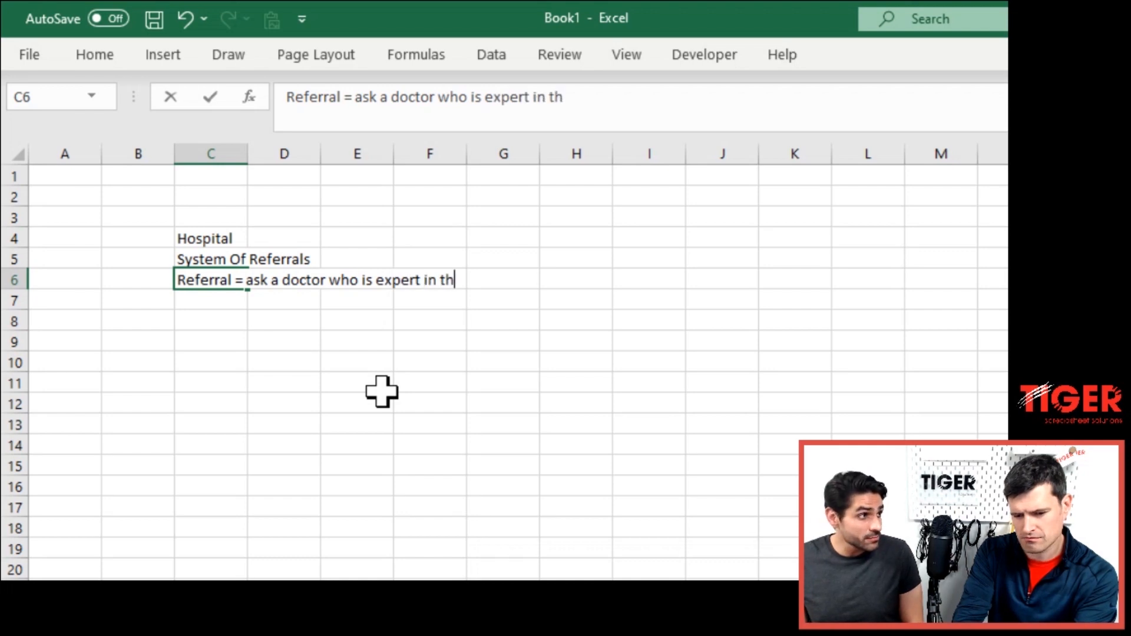
{"action": "type", "text": "at area"}
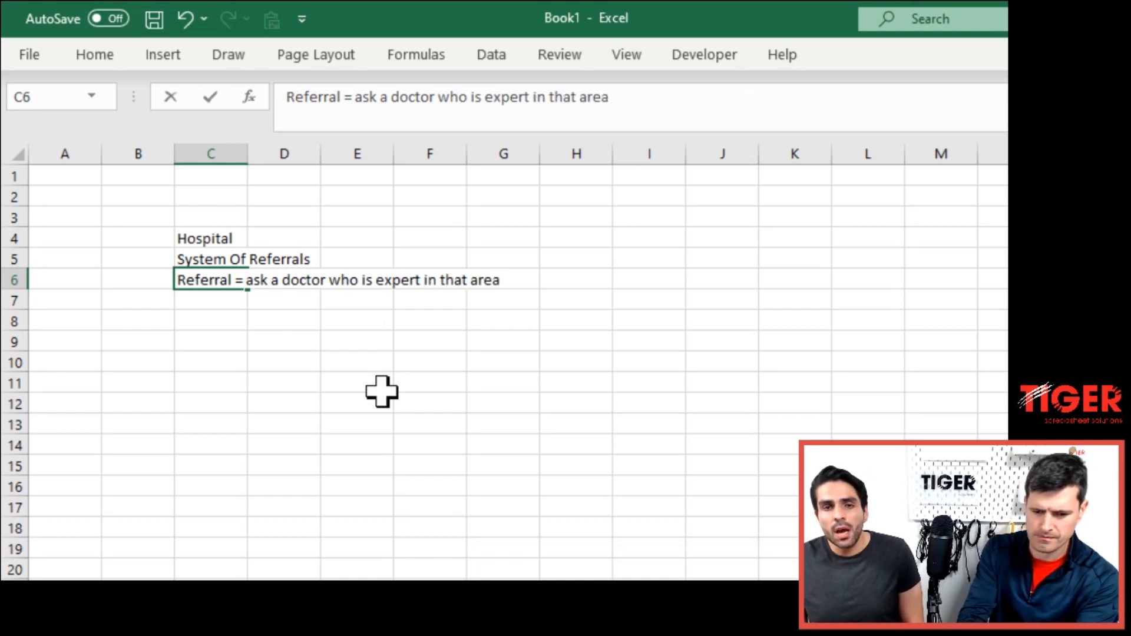
{"action": "mouse_move", "coordinate": [527, 529]}
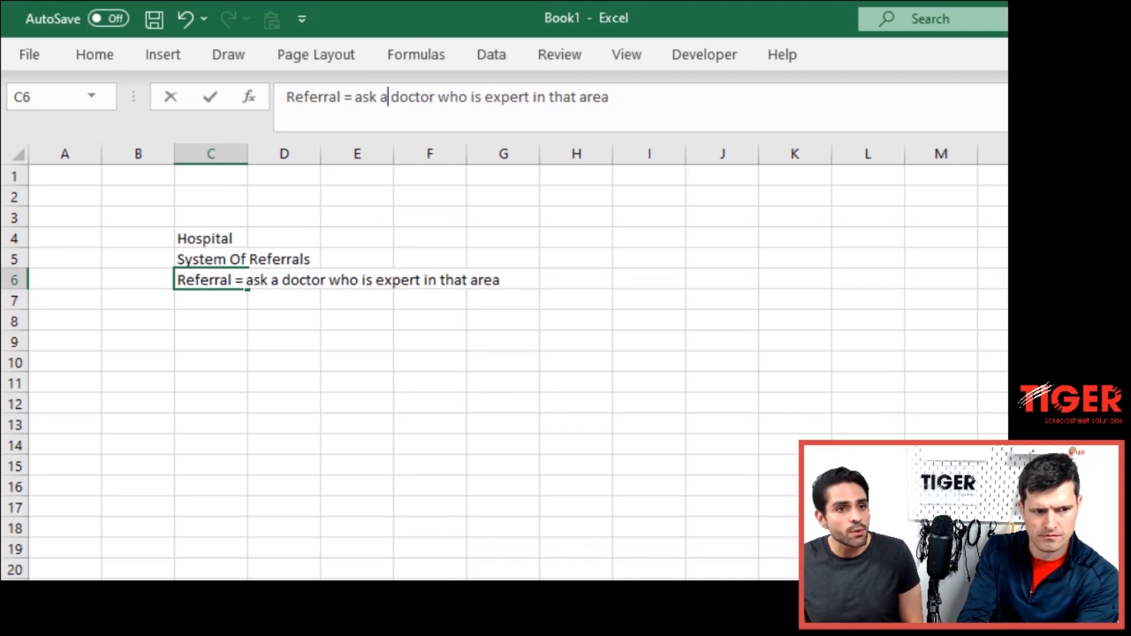
{"action": "type", "text": "nother"}
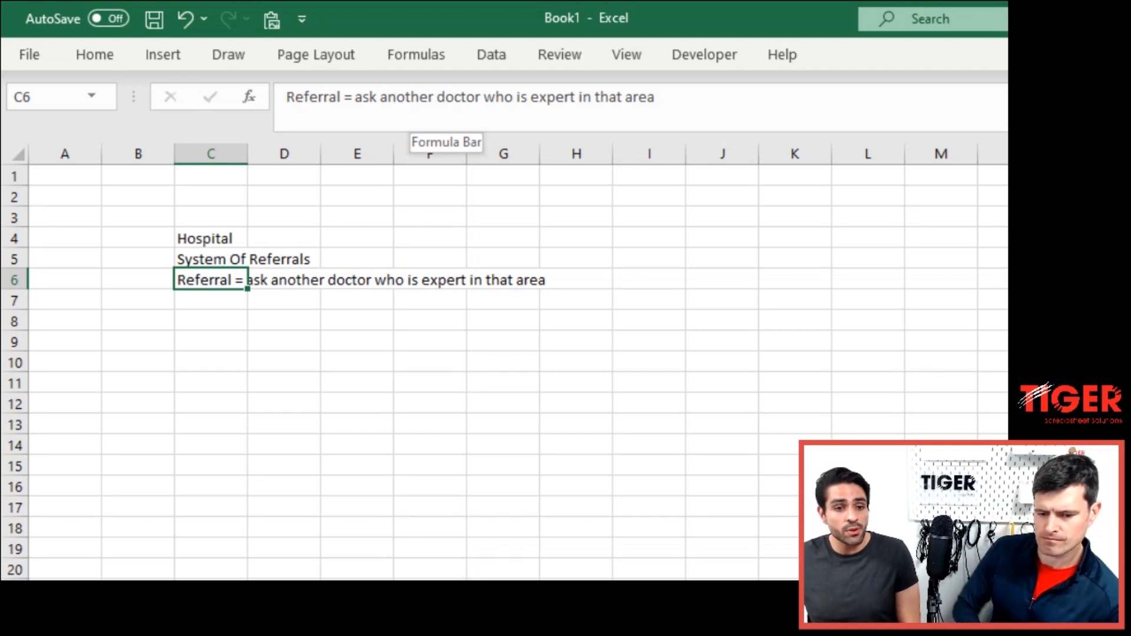
{"action": "key", "text": "enter"}
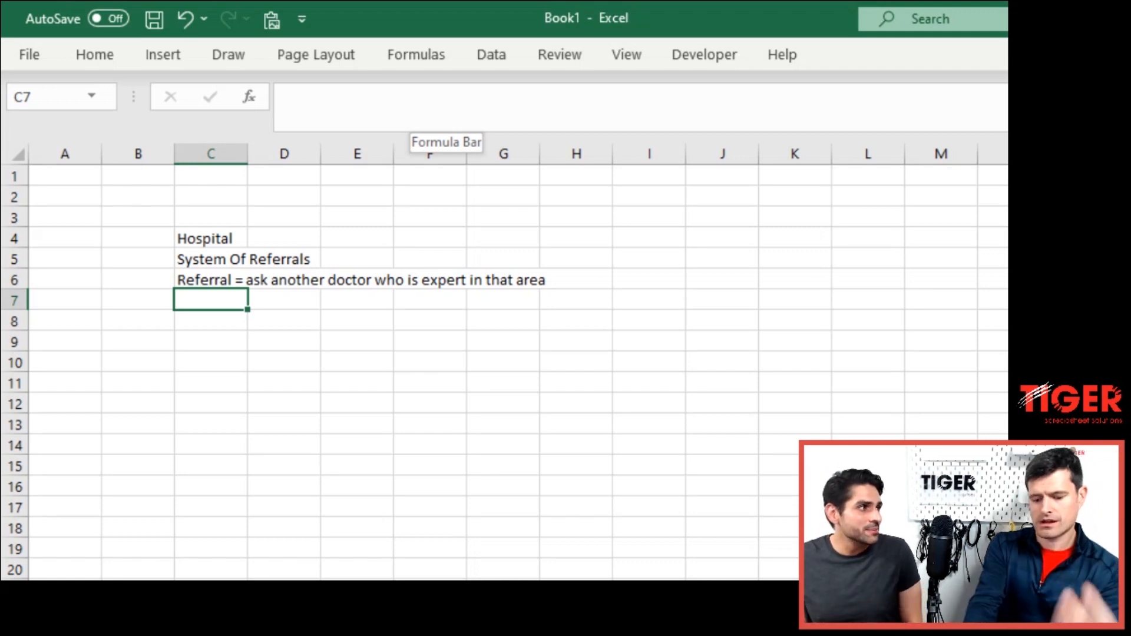
- Enter 'Being called into other areas' in C7 and 'Particularly by people close by' in C8
{"action": "type", "text": "I"}
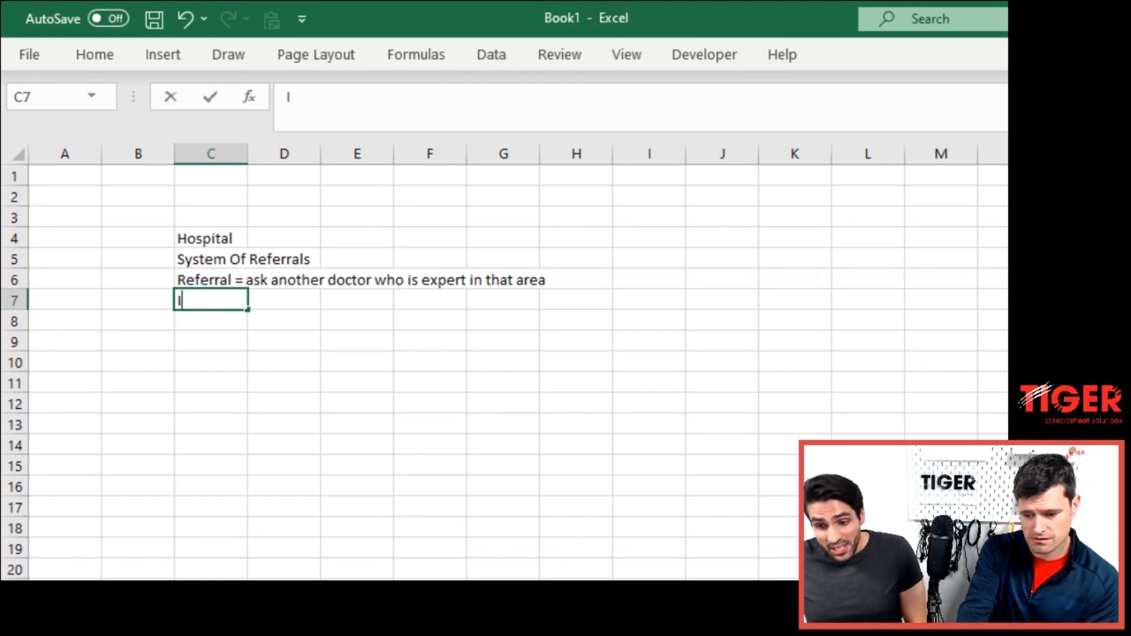
{"action": "type", "text": "Being c"}
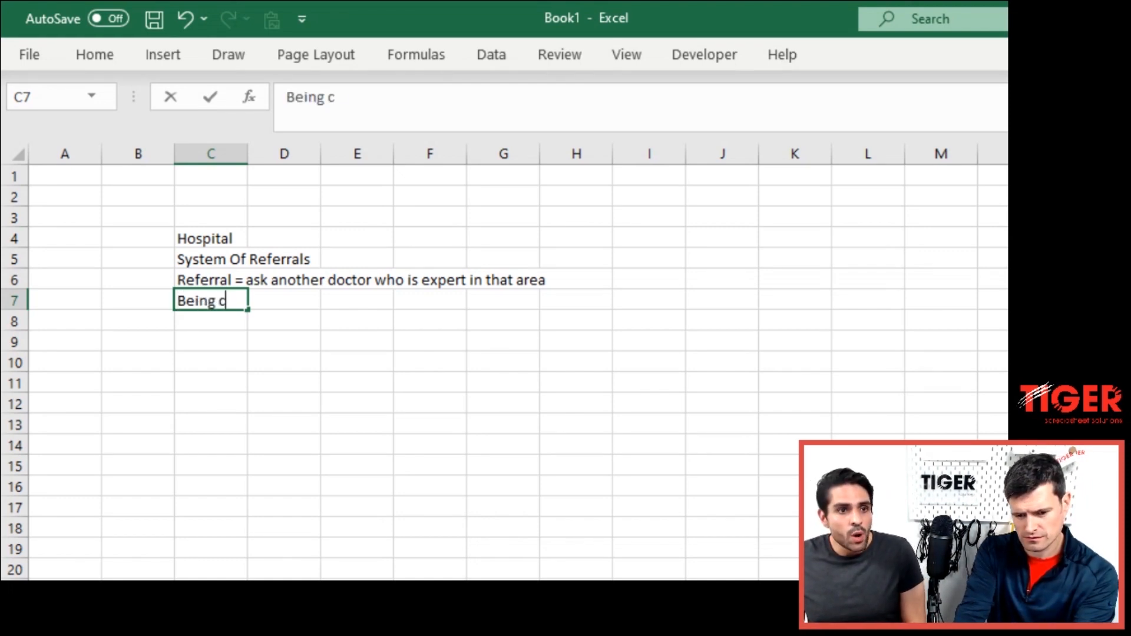
{"action": "type", "text": "alled into oth"}
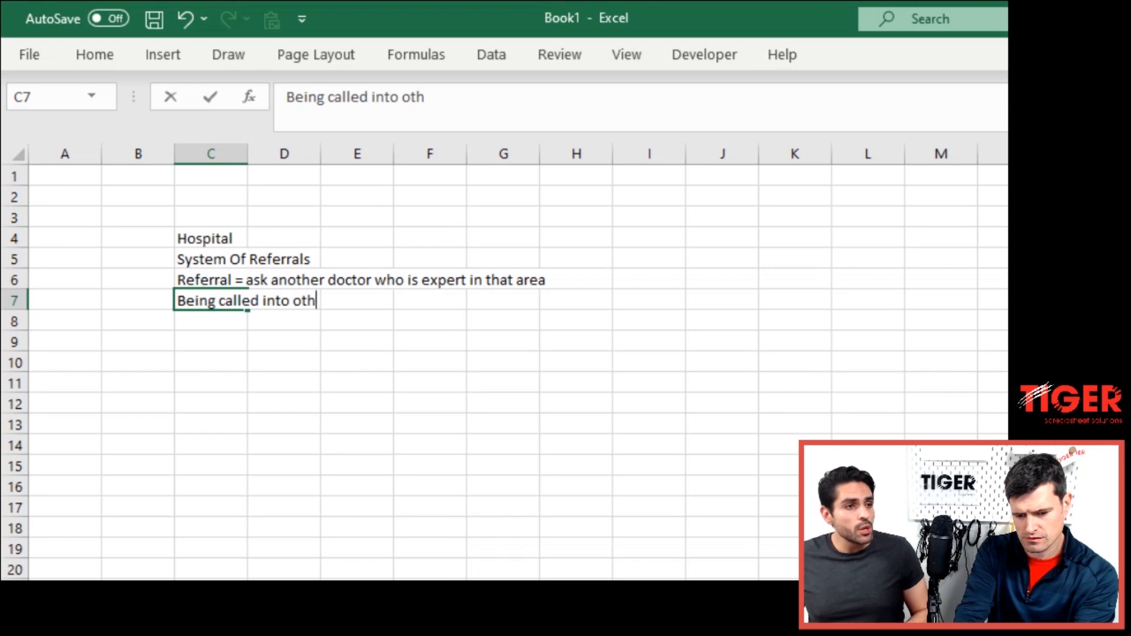
{"action": "type", "text": "er areas"}
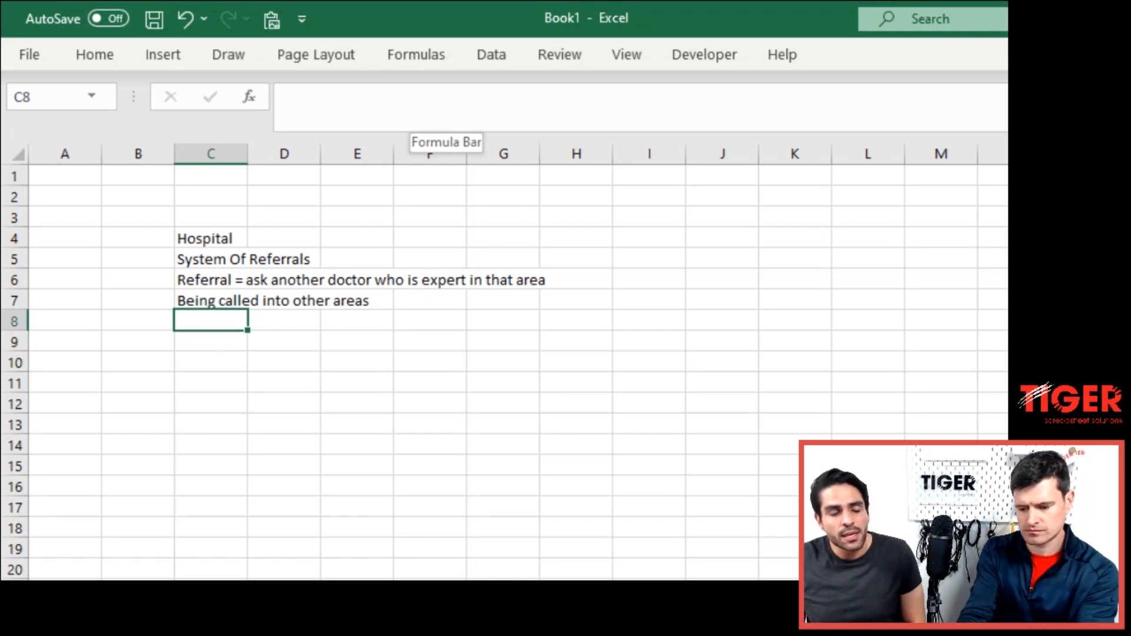
{"action": "type", "text": "Particul"}
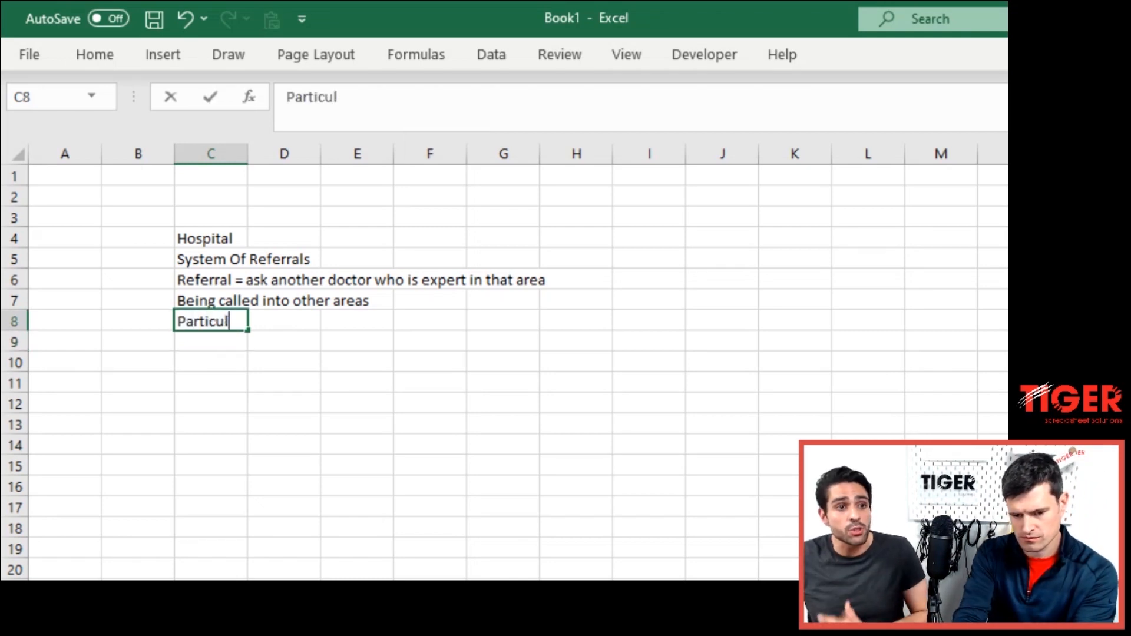
{"action": "type", "text": "arly by"}
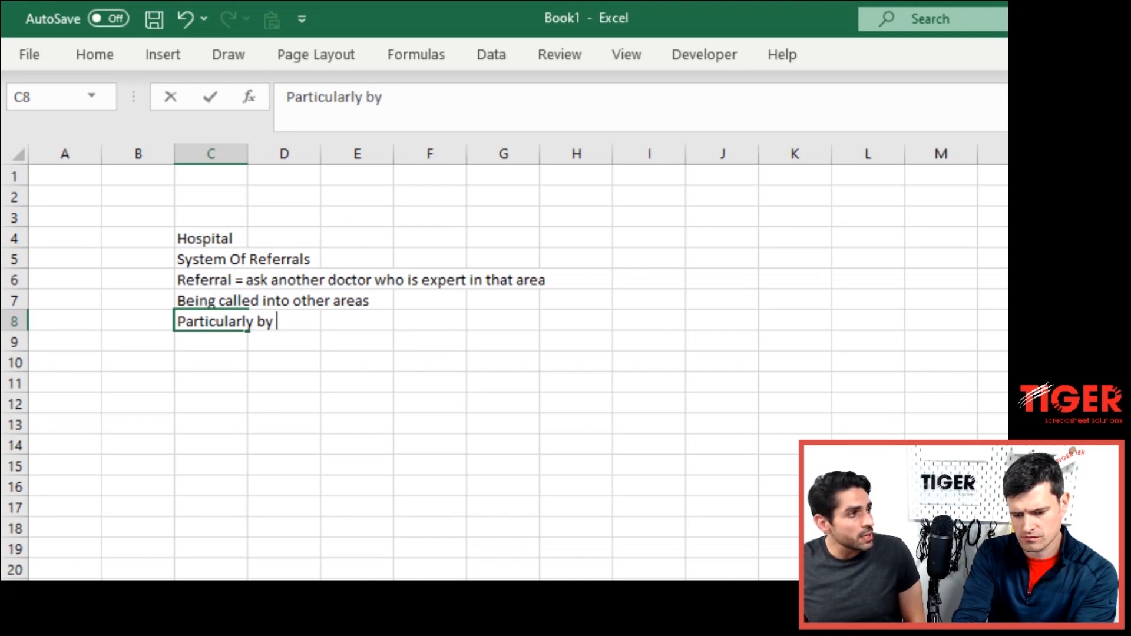
{"action": "type", "text": "people close"}
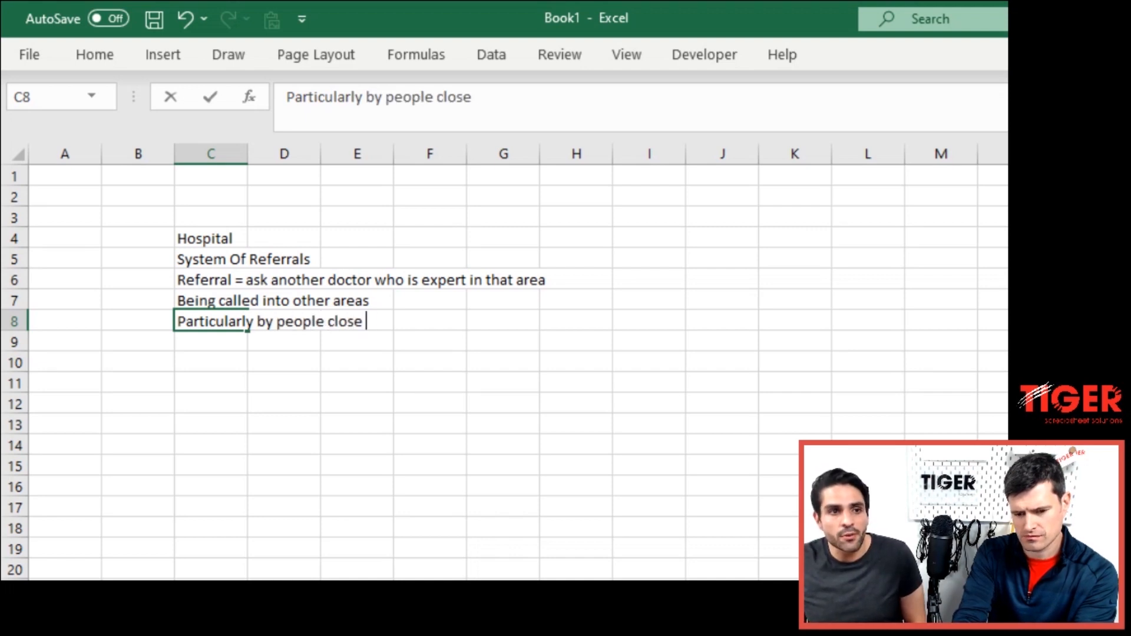
{"action": "type", "text": "by"}
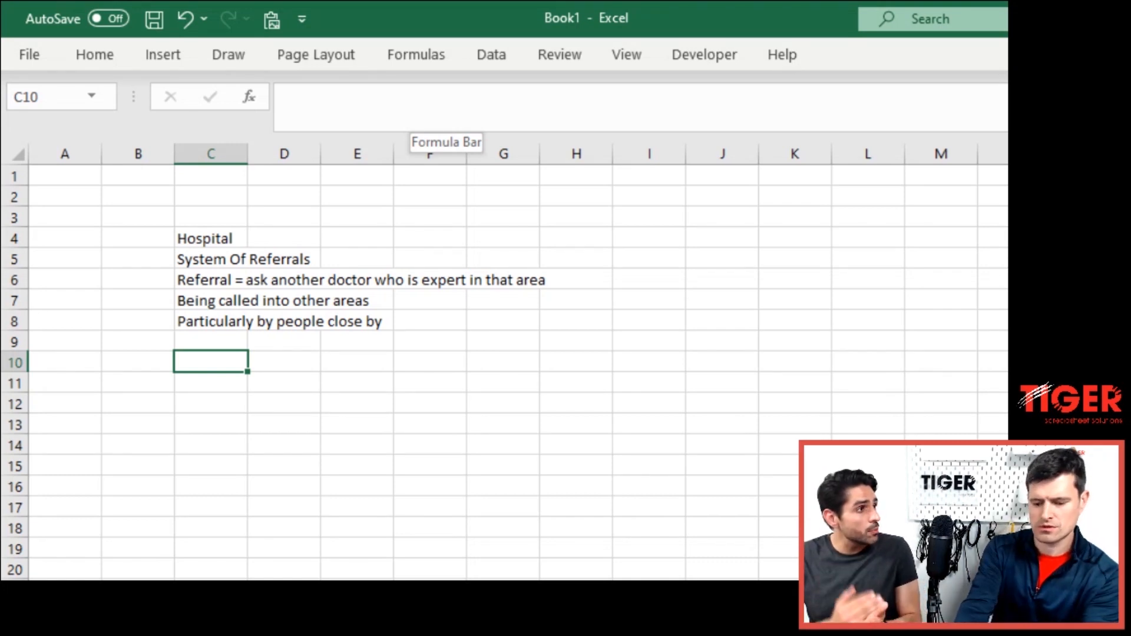
- Enter 'No official contact' and the unnecessary information note after a blank row
{"action": "type", "text": "No of"}
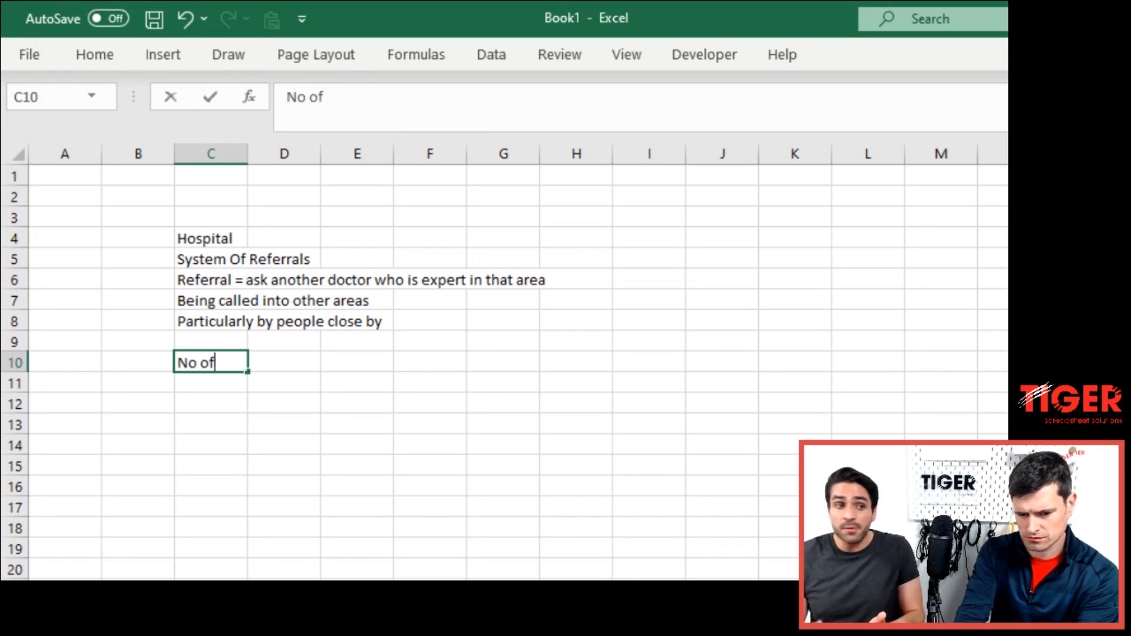
{"action": "type", "text": "ficial"}
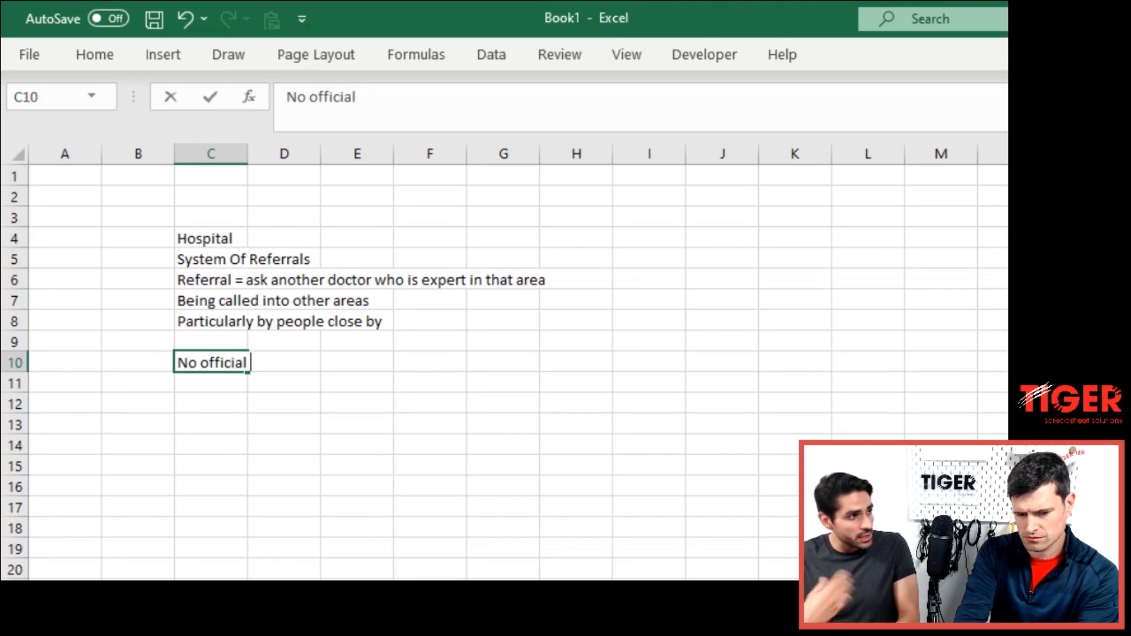
{"action": "type", "text": "conta"}
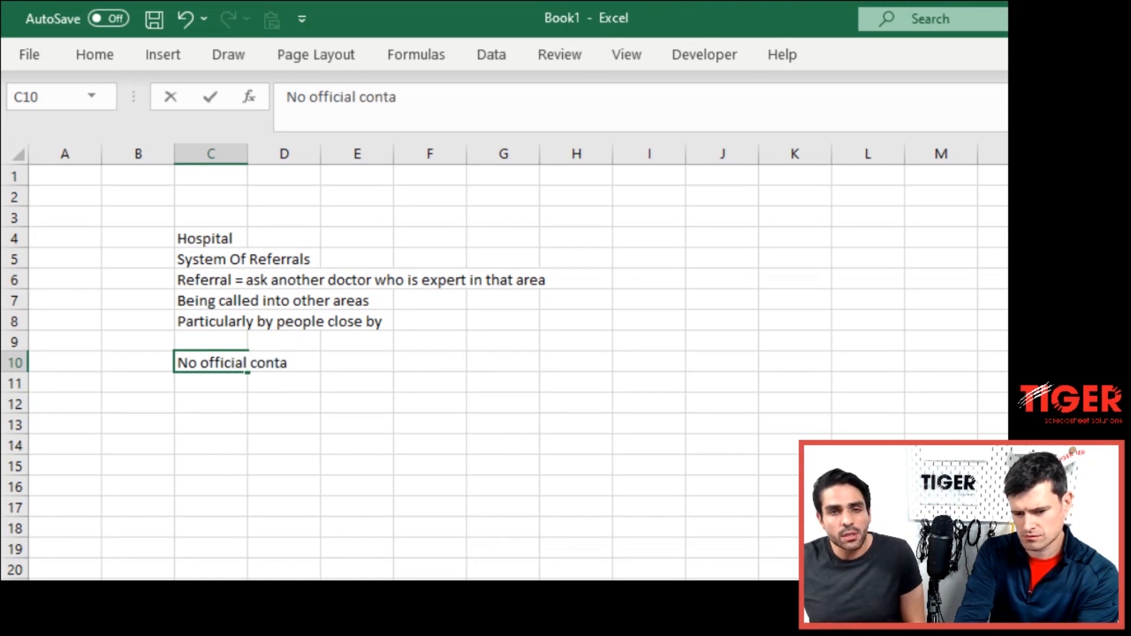
{"action": "type", "text": "ct"}
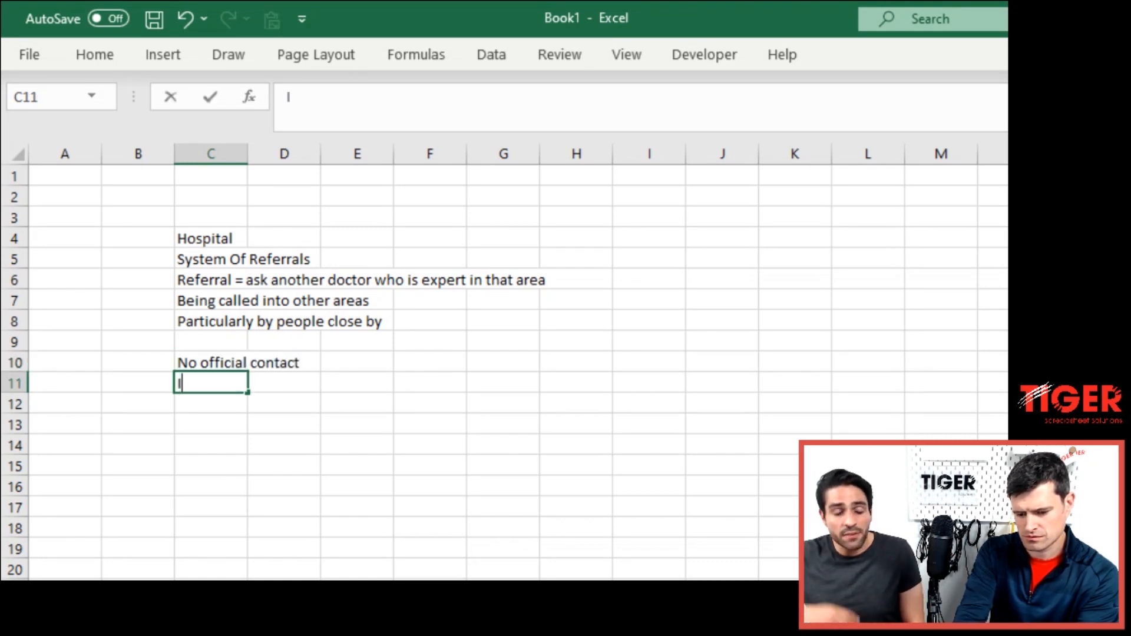
{"action": "type", "text": "Information relayed and lost"}
{"action": "left_click", "coordinate": [211, 404]}
{"action": "type", "text": "Unnc"}
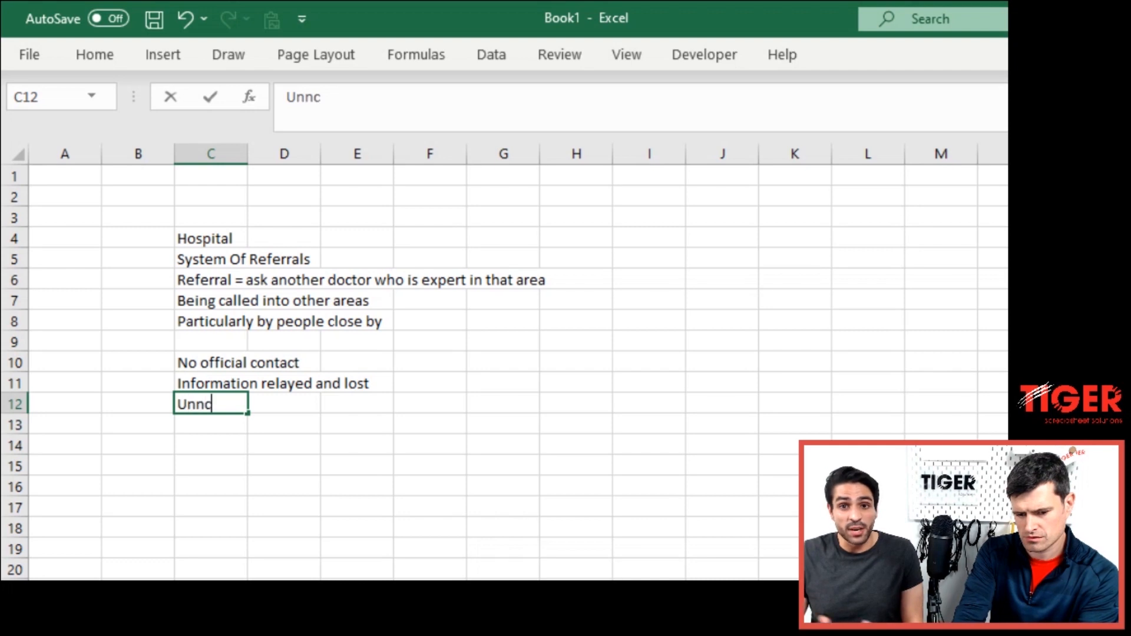
{"action": "type", "text": "essary info"}
{"action": "left_click", "coordinate": [211, 424]}
{"action": "type", "text": "Do"}
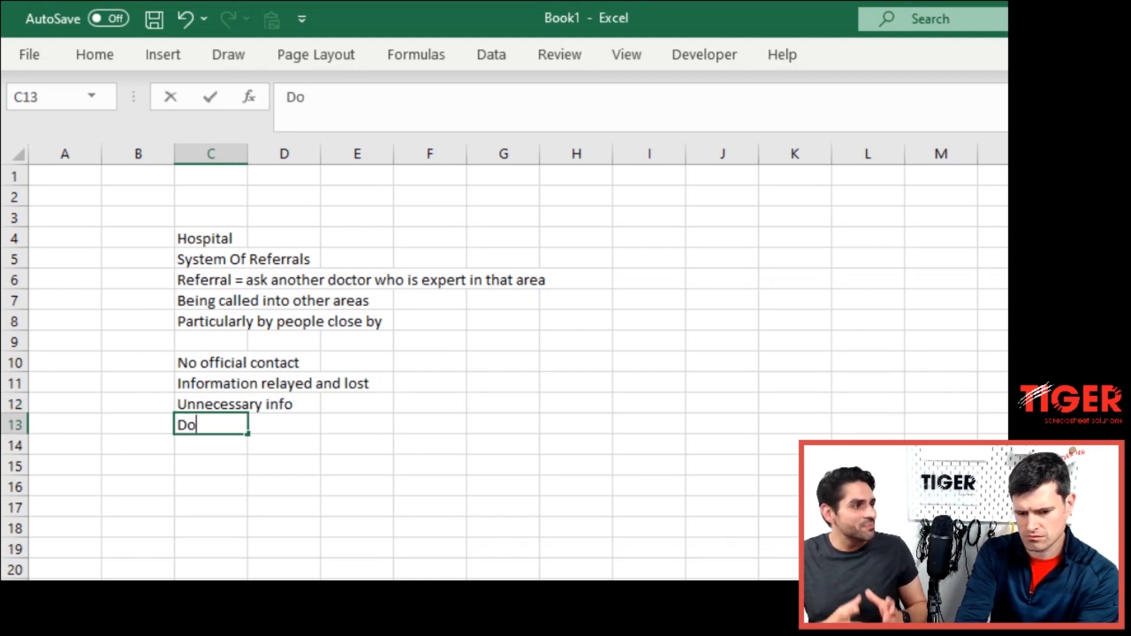
- Add the notes 'Do we have to see this patient?' and 'Waste of time?'
{"action": "type", "text": "we have to see"}
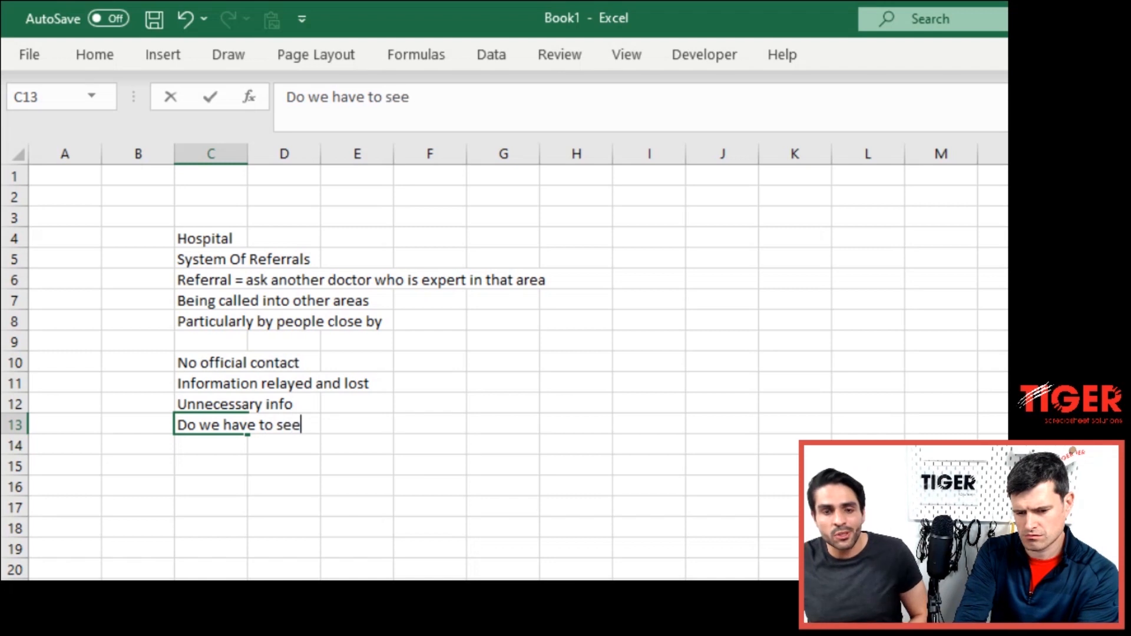
{"action": "type", "text": "this patie"}
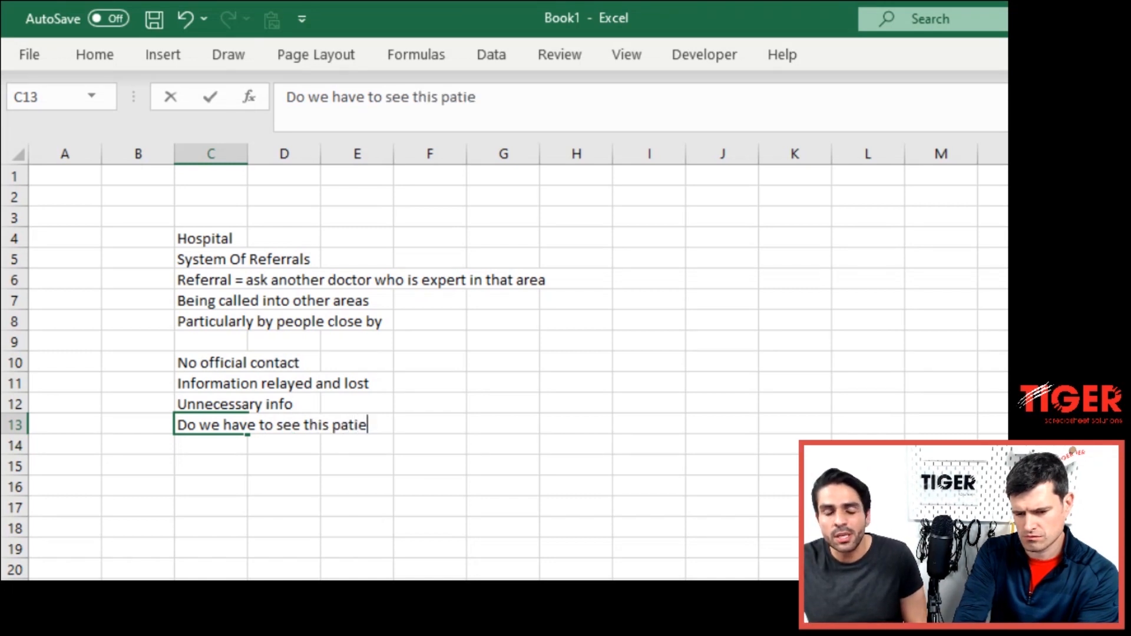
{"action": "type", "text": "W"}
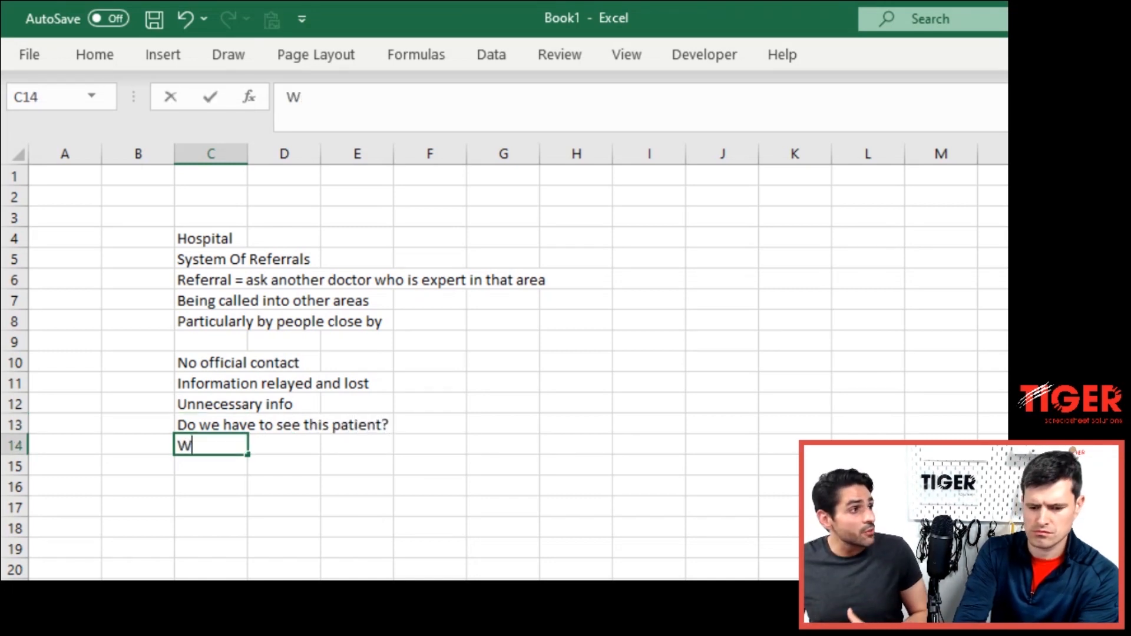
{"action": "type", "text": "aster"}
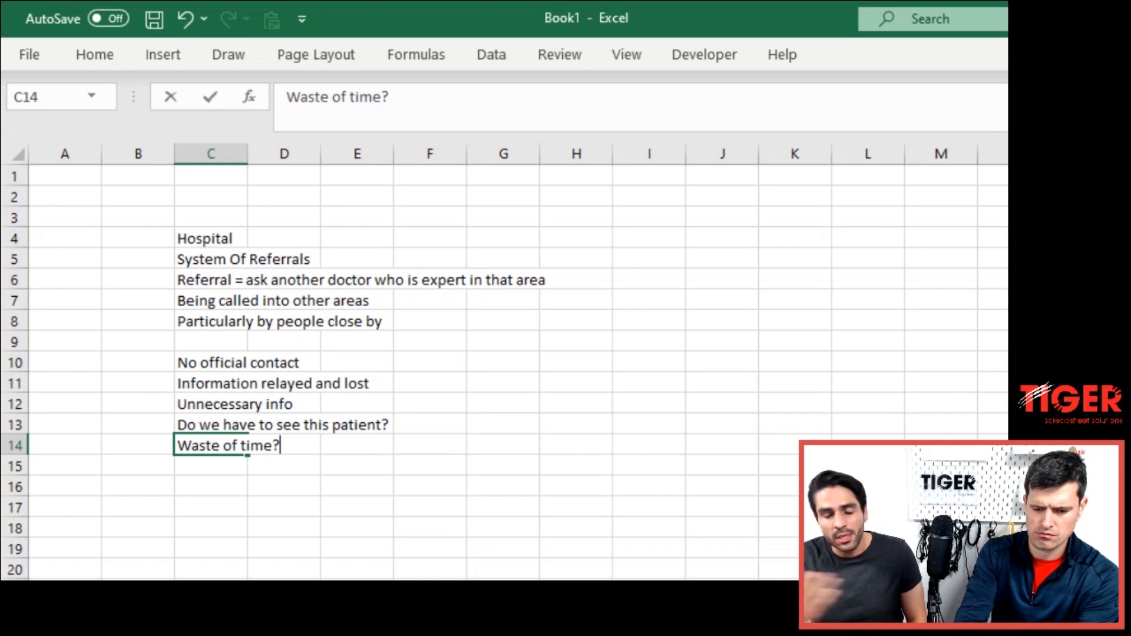
{"action": "key", "text": "enter"}
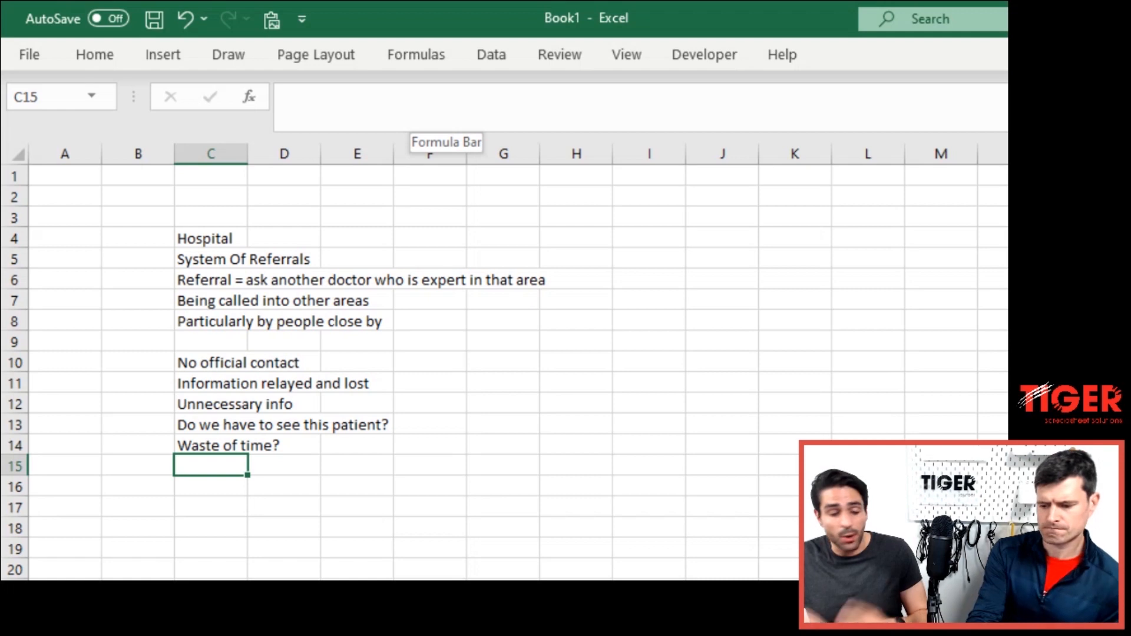
- Enter the note 'Scope = department eg. ortho' and select the cell below
{"action": "type", "text": "Scope"}
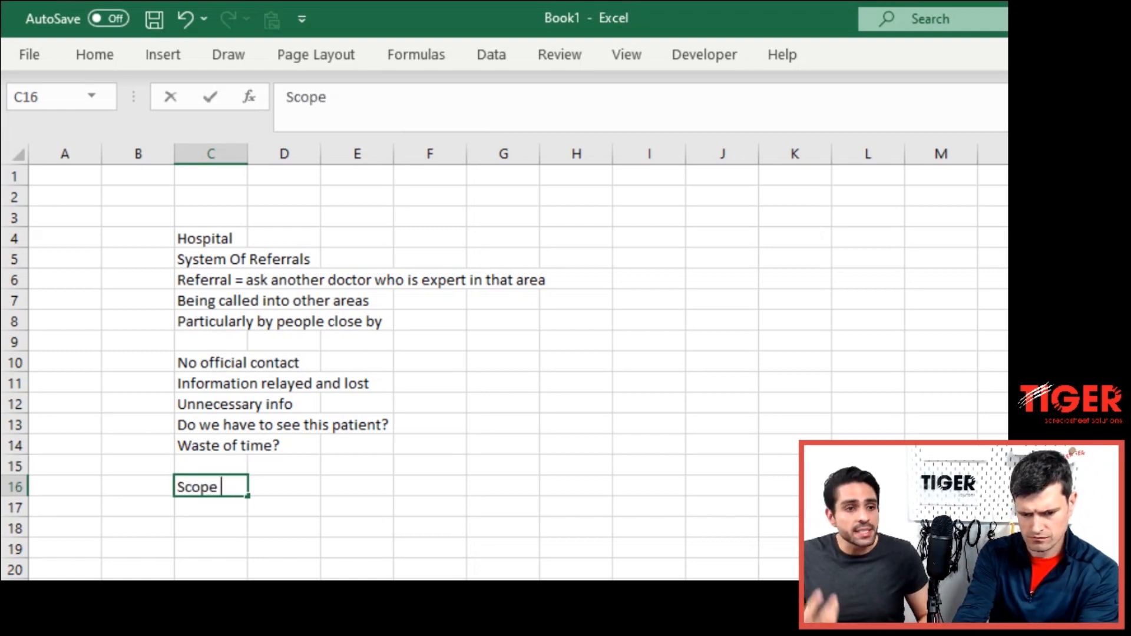
{"action": "type", "text": "= departe"}
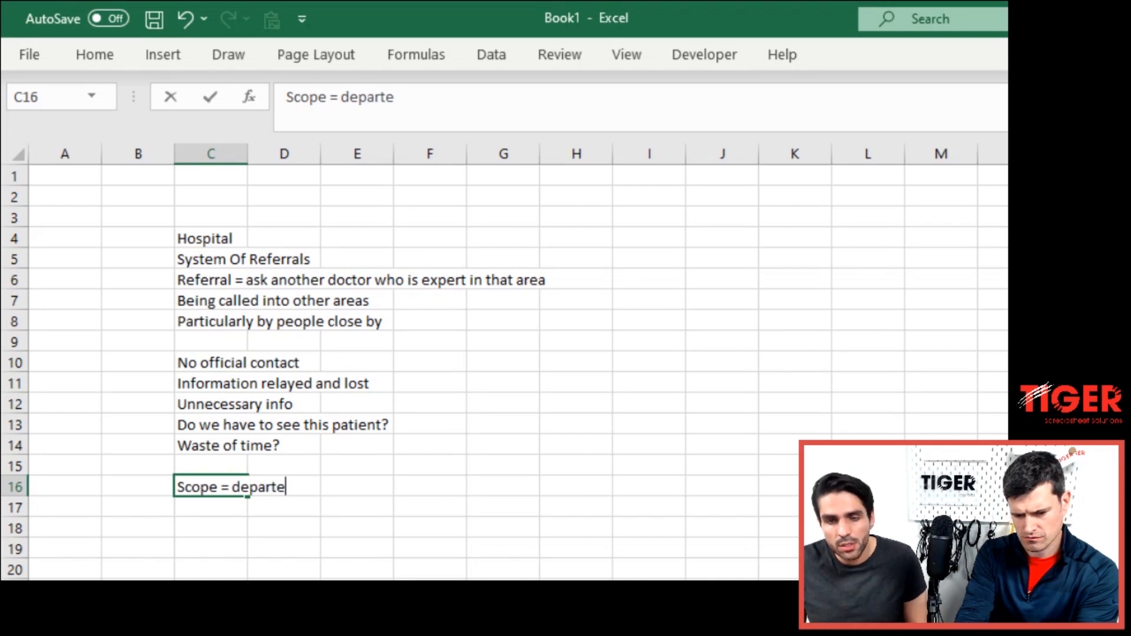
{"action": "type", "text": "ment eg. ortho"}
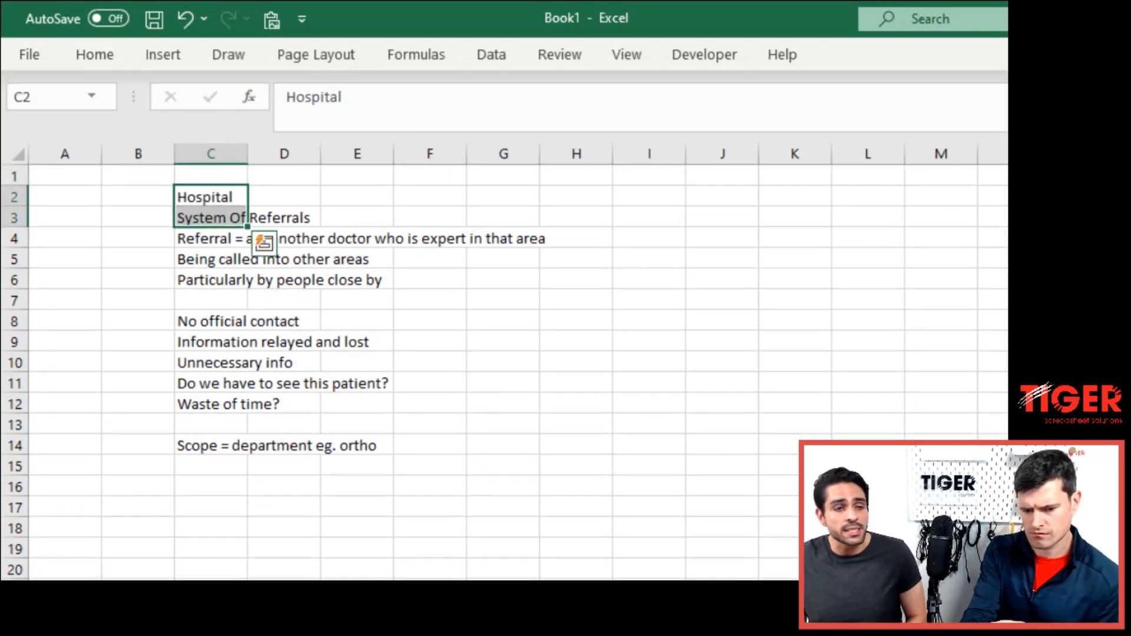
{"action": "left_click", "coordinate": [209, 362]}
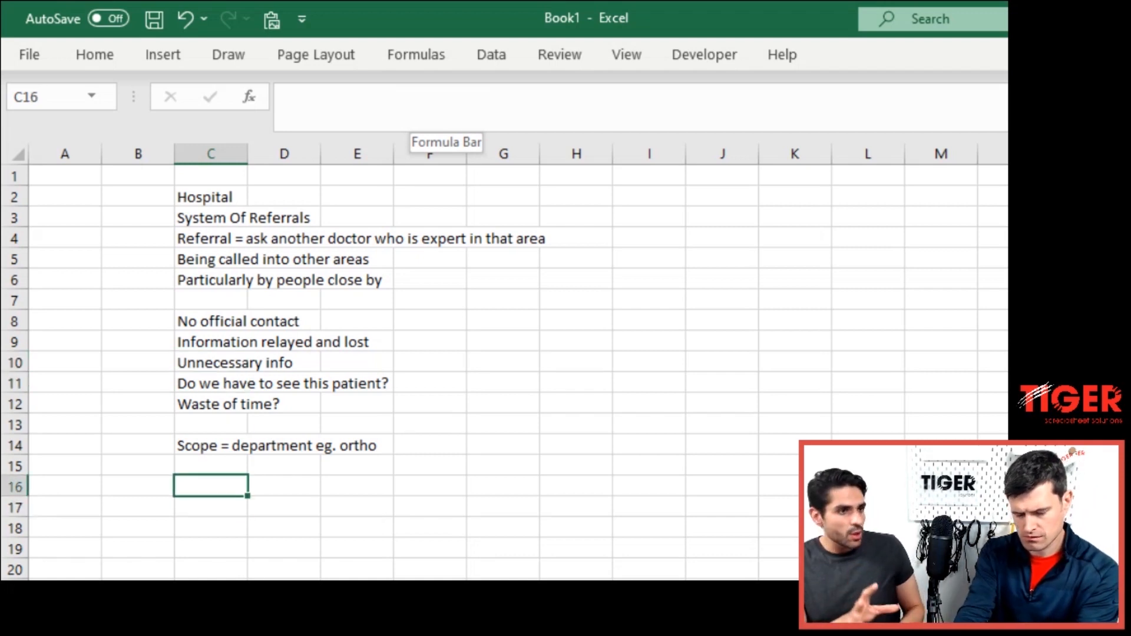
- Start a 'Questions' list: what happened yesterday, outstanding referrals, ticking referrals
{"action": "type", "text": "Questions"}
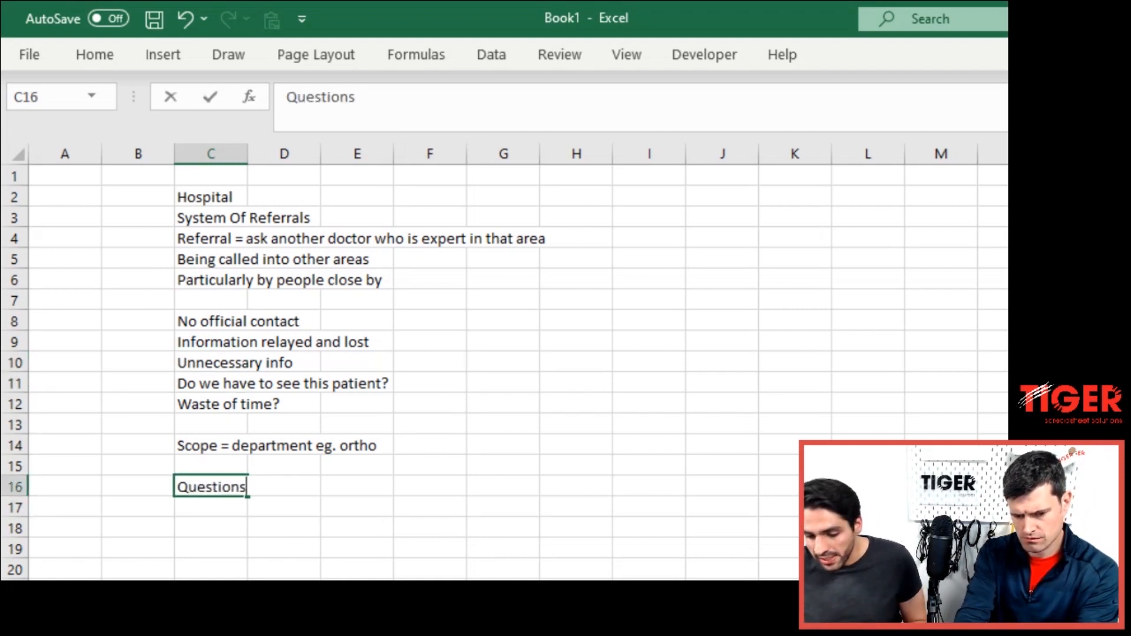
{"action": "type", "text": "What"}
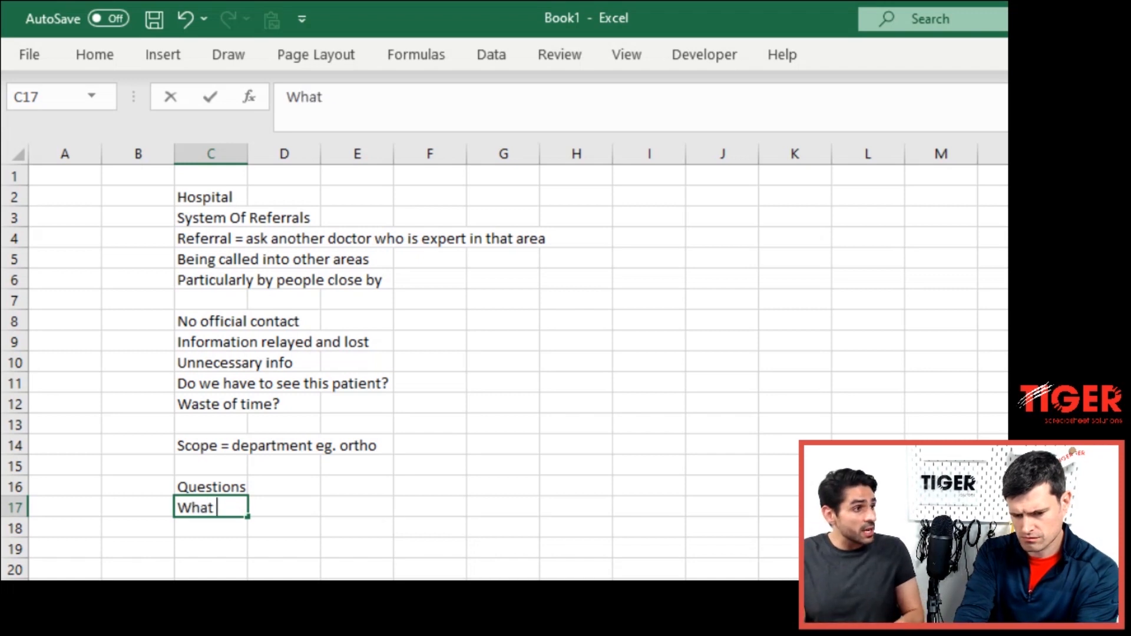
{"action": "type", "text": "happene"}
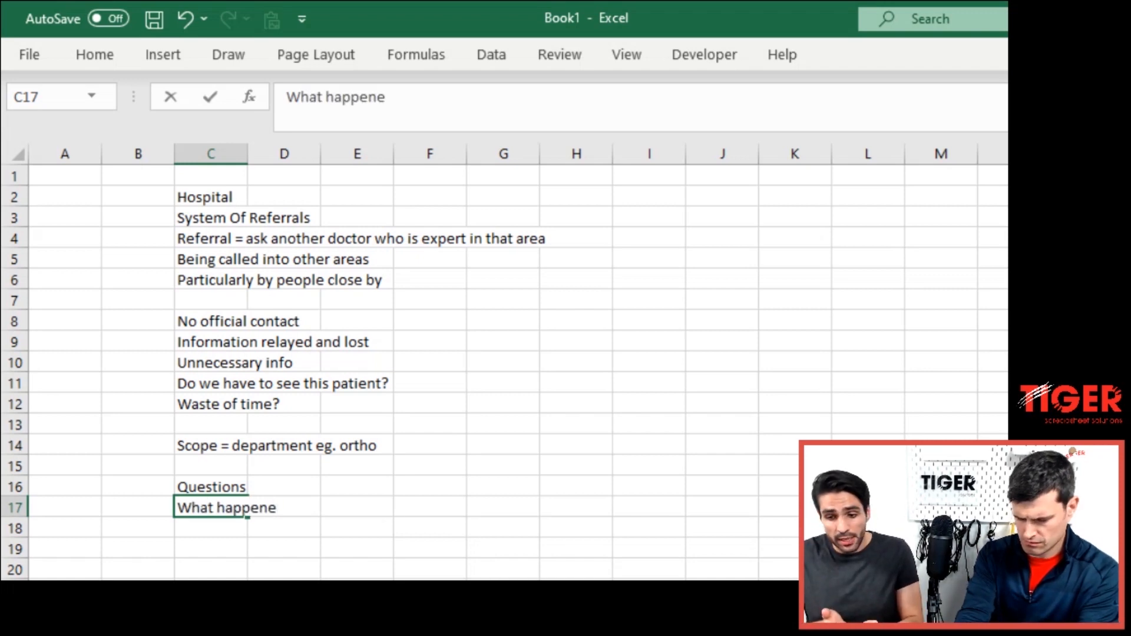
{"action": "type", "text": "d yeste"}
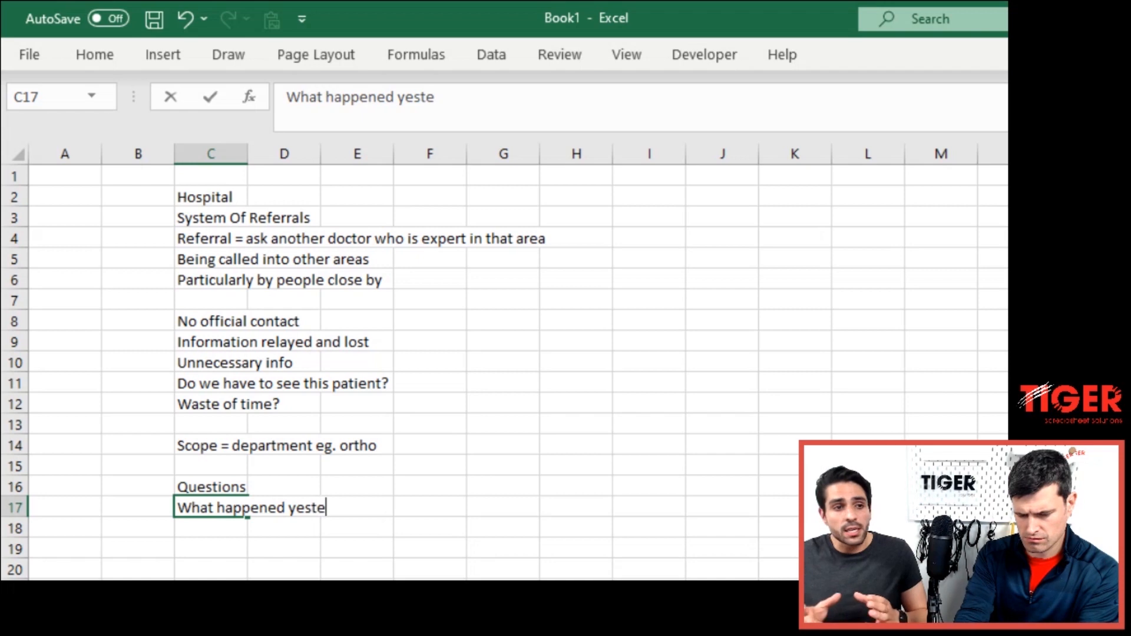
{"action": "type", "text": "What are the ou"}
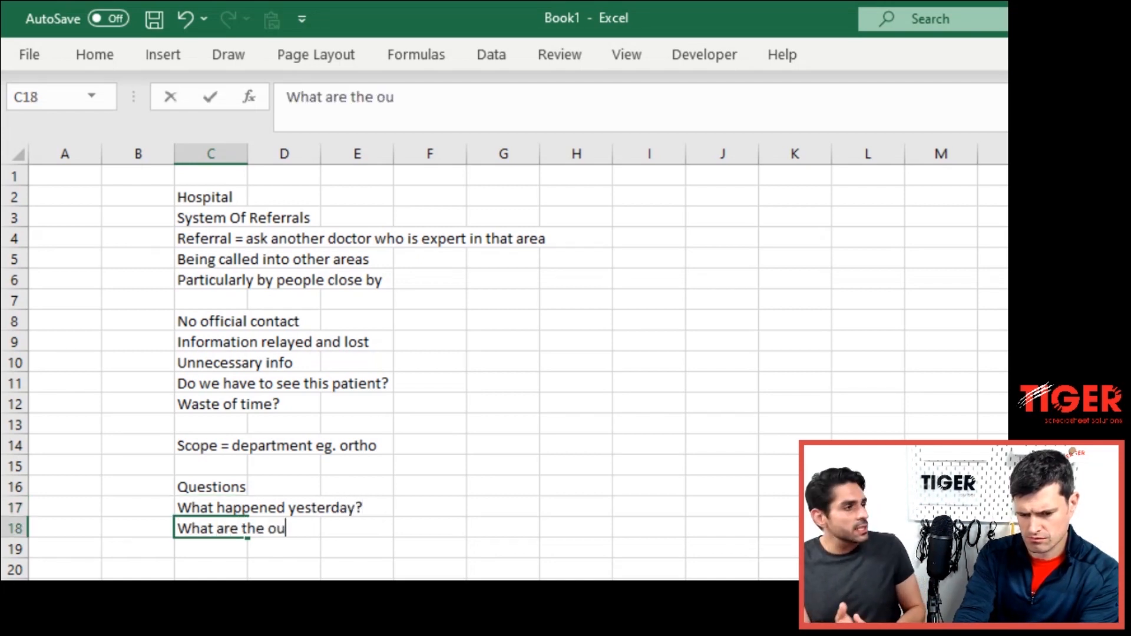
{"action": "type", "text": "tstanding refer"}
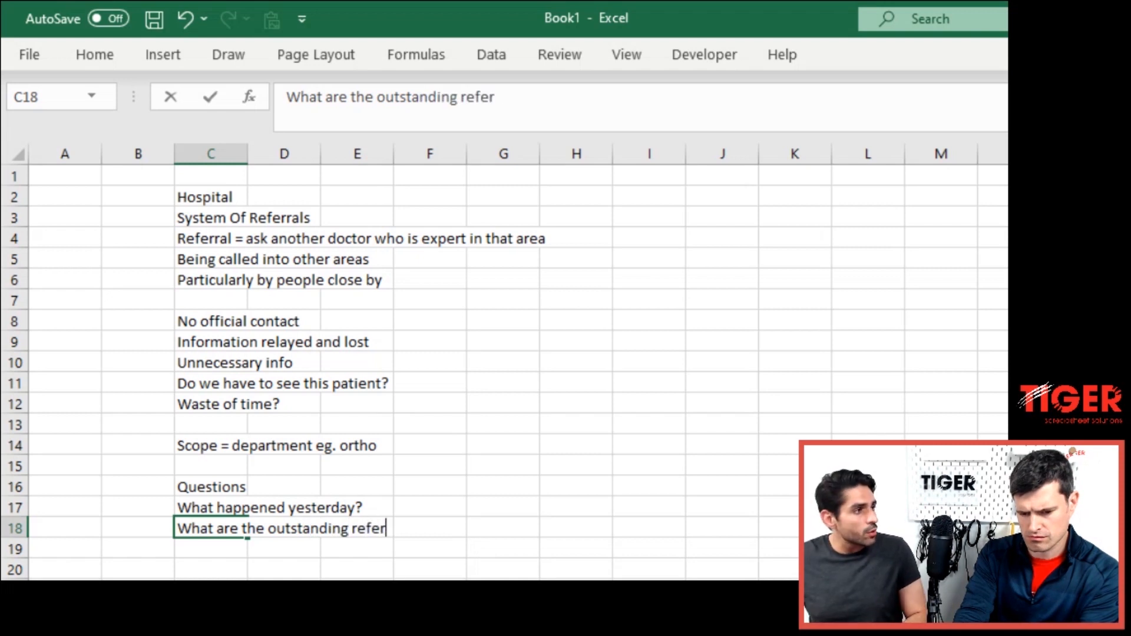
{"action": "type", "text": "rals?"}
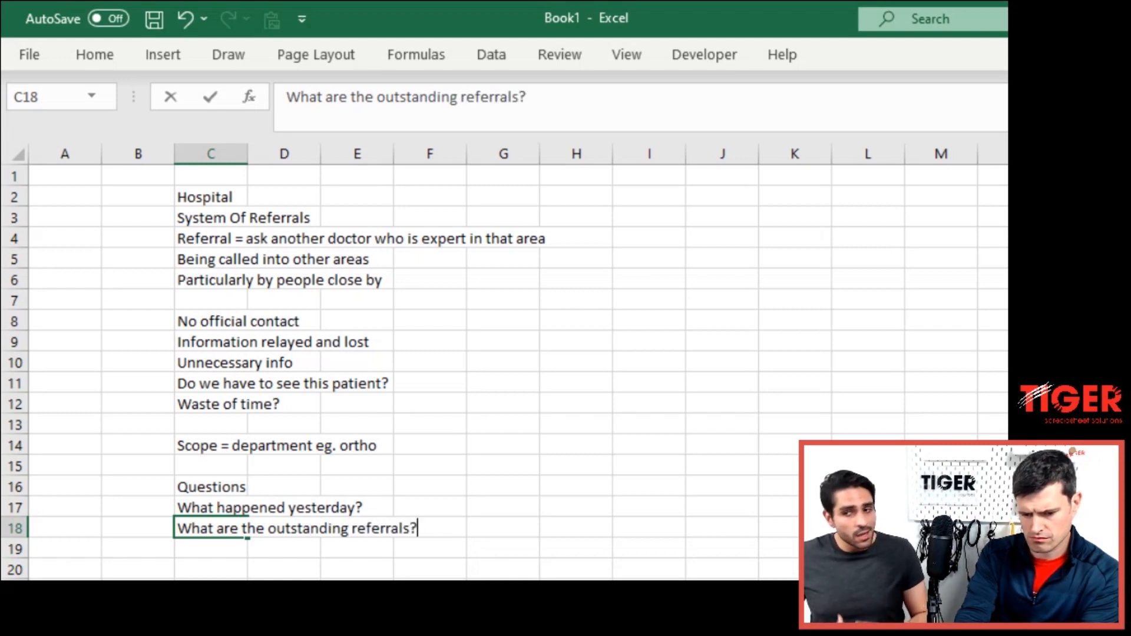
{"action": "type", "text": "Can we t"}
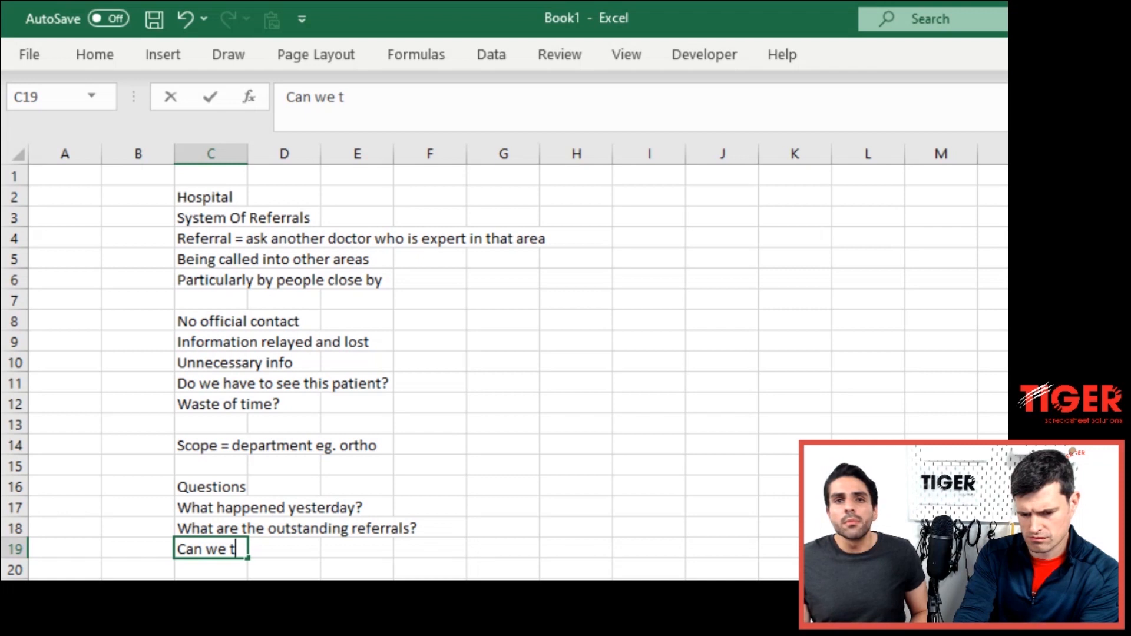
{"action": "type", "text": "ick referrals off?"}
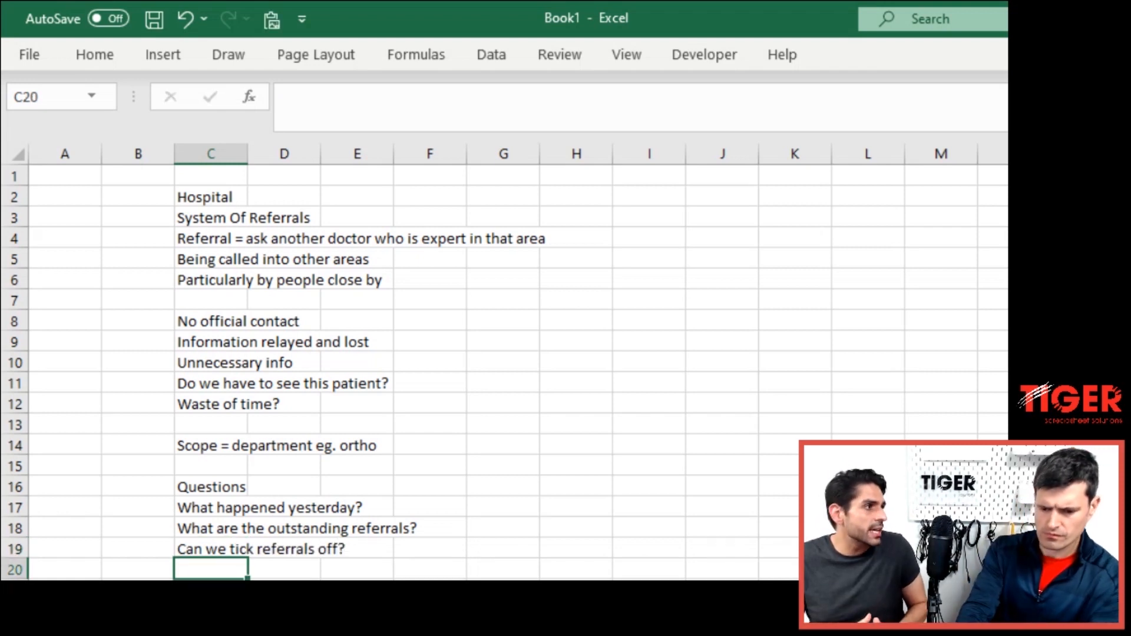
- Add the question 'Put referrals into archive' further down the list
{"action": "left_click", "coordinate": [211, 528]}
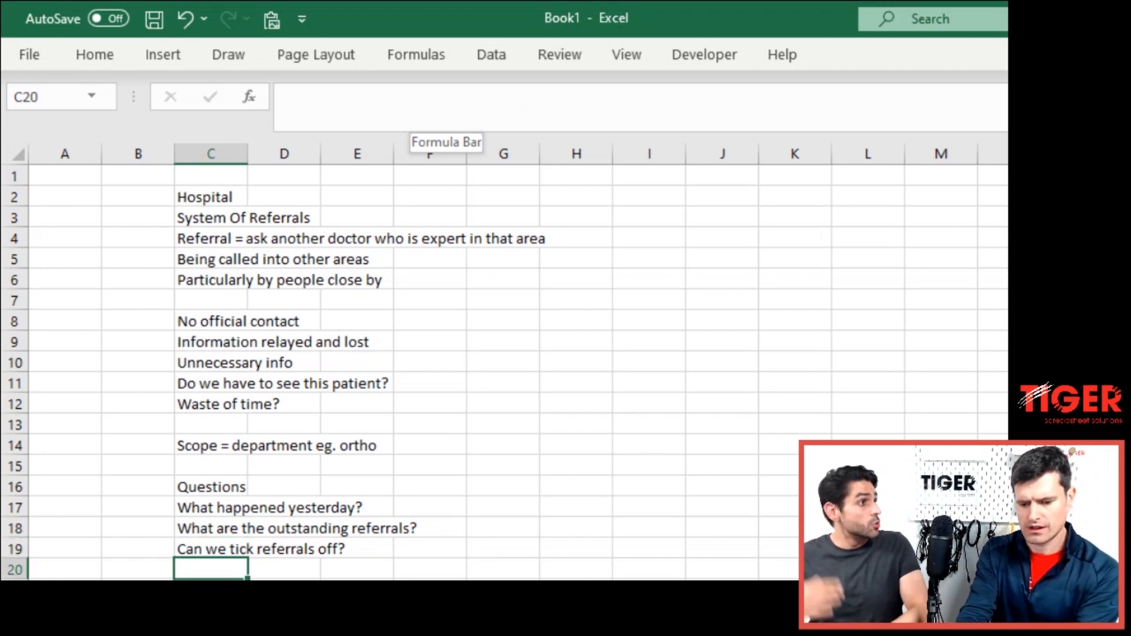
{"action": "scroll", "scroll_direction": "down", "scroll_amount": 3}
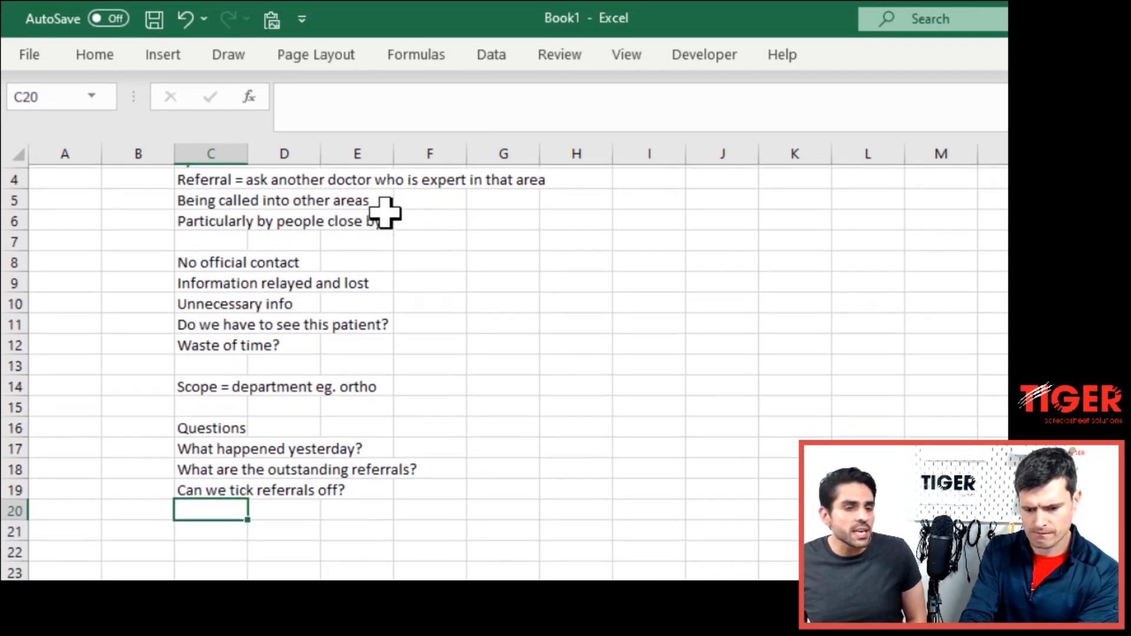
{"action": "type", "text": "Put t"}
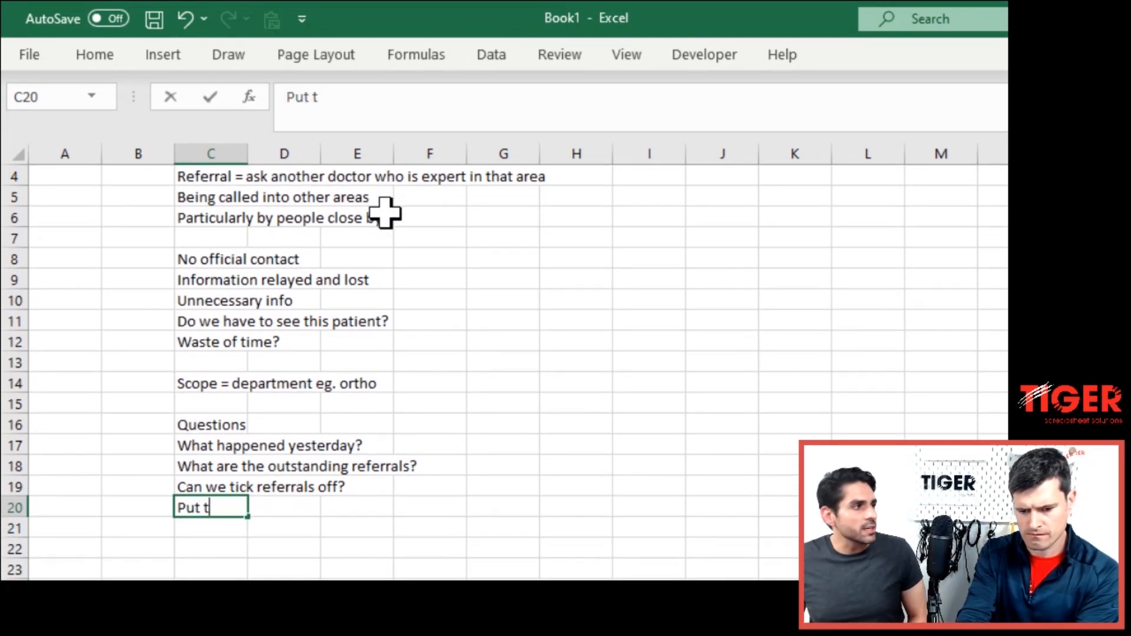
{"action": "type", "text": "referrals"}
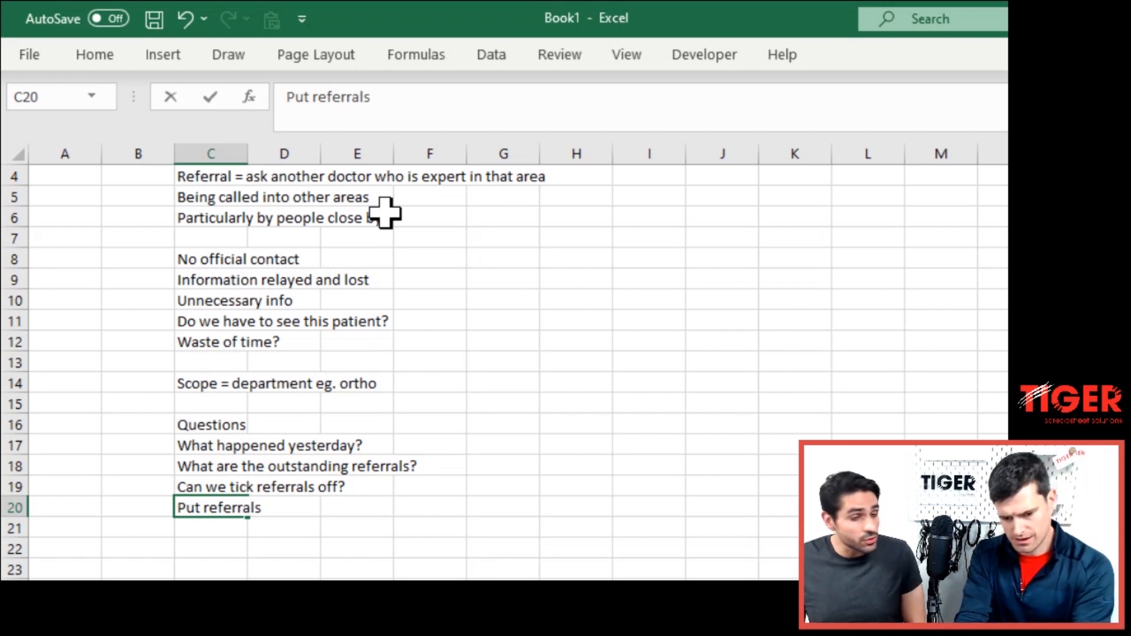
{"action": "type", "text": "in"}
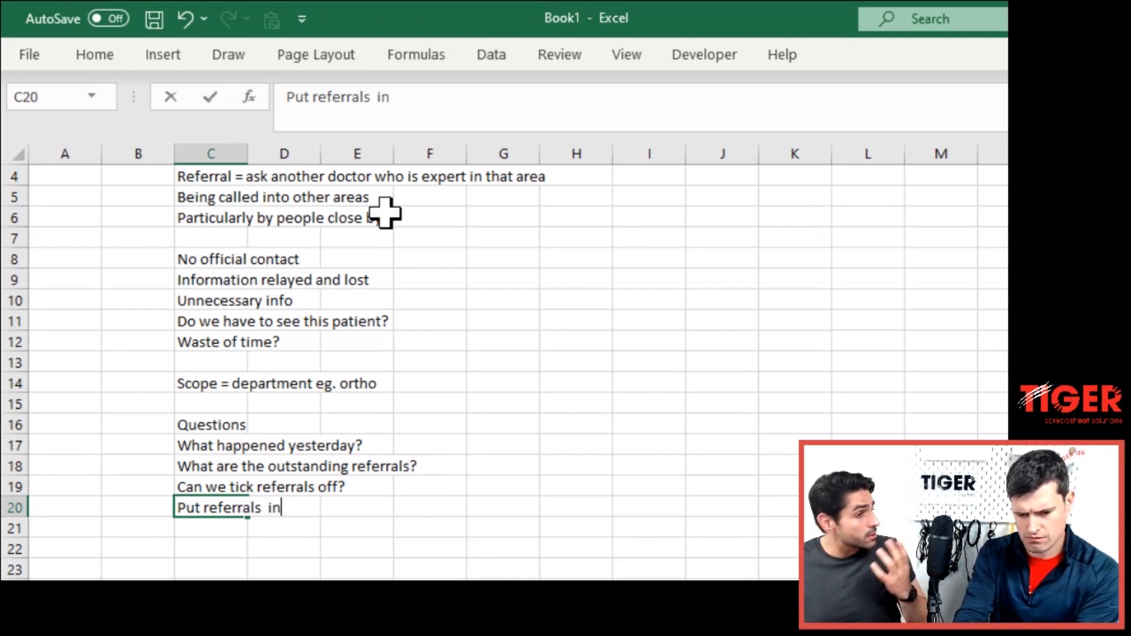
{"action": "key", "text": "backspace"}
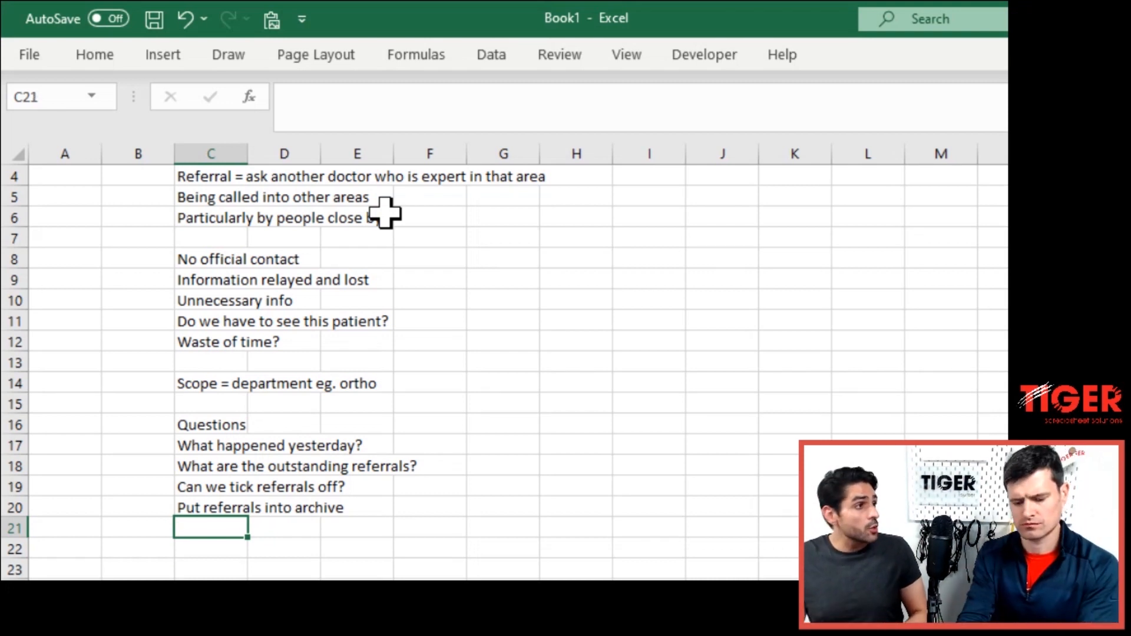
- Type the note 'Evidence of advice given? Including…' in C21, correcting the spelling
{"action": "type", "text": "Evidence"}
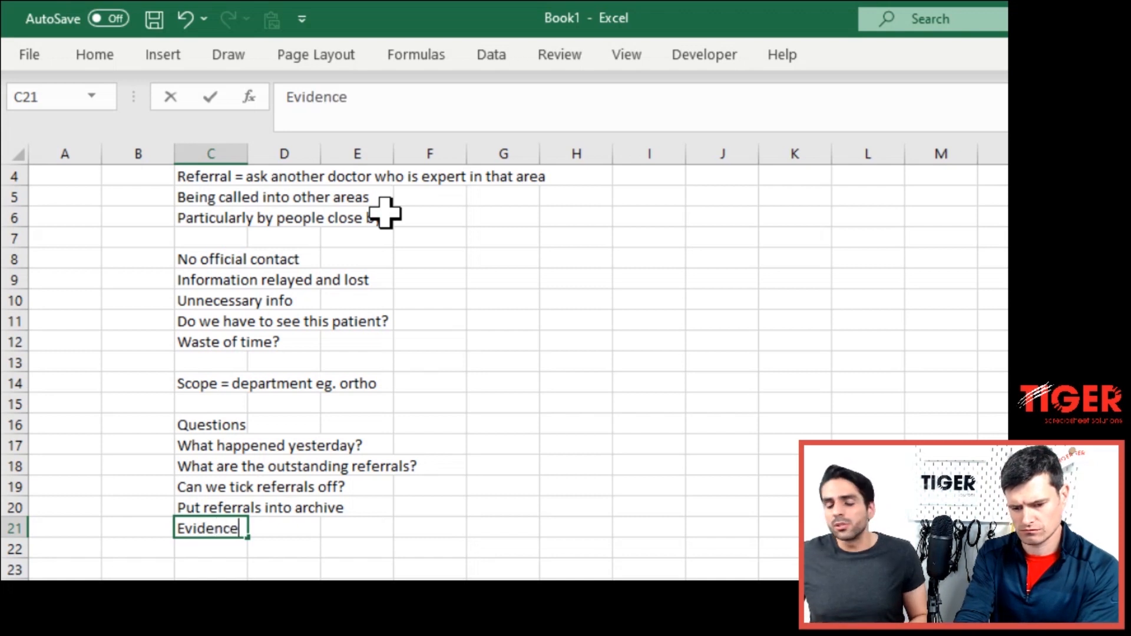
{"action": "type", "text": "of adivce g"}
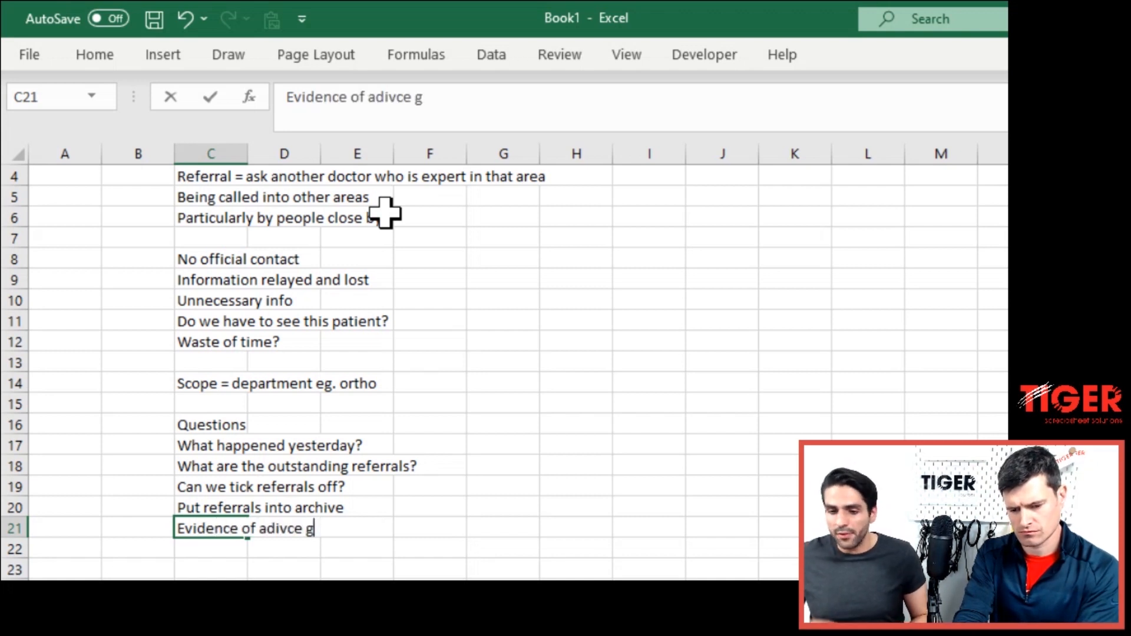
{"action": "key", "text": "Backspace"}
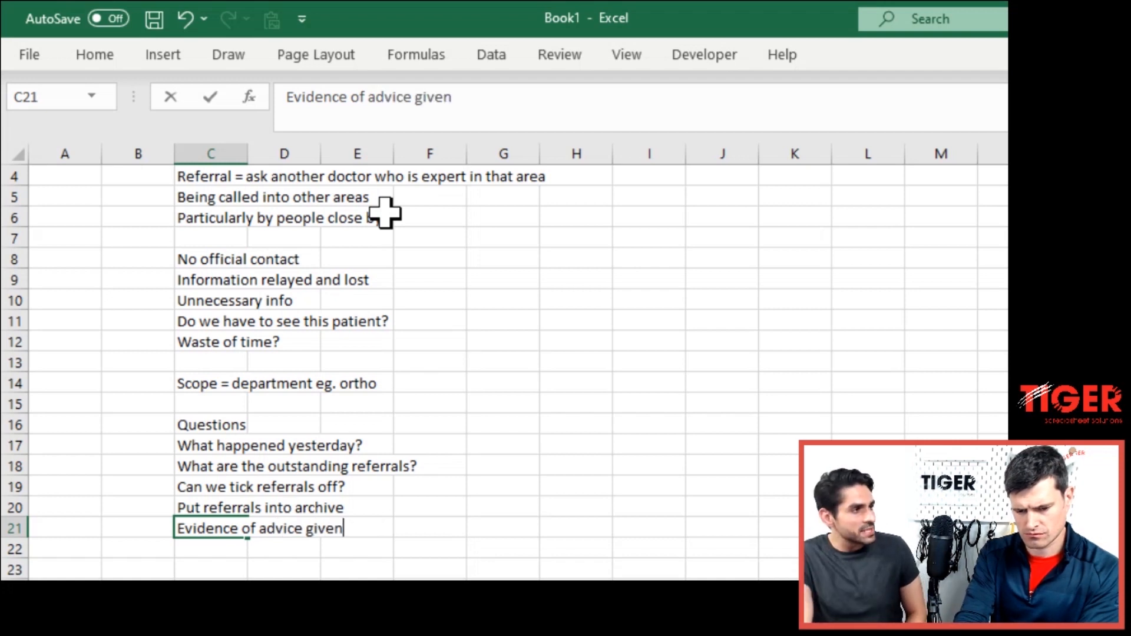
{"action": "type", "text": "?  Includin"}
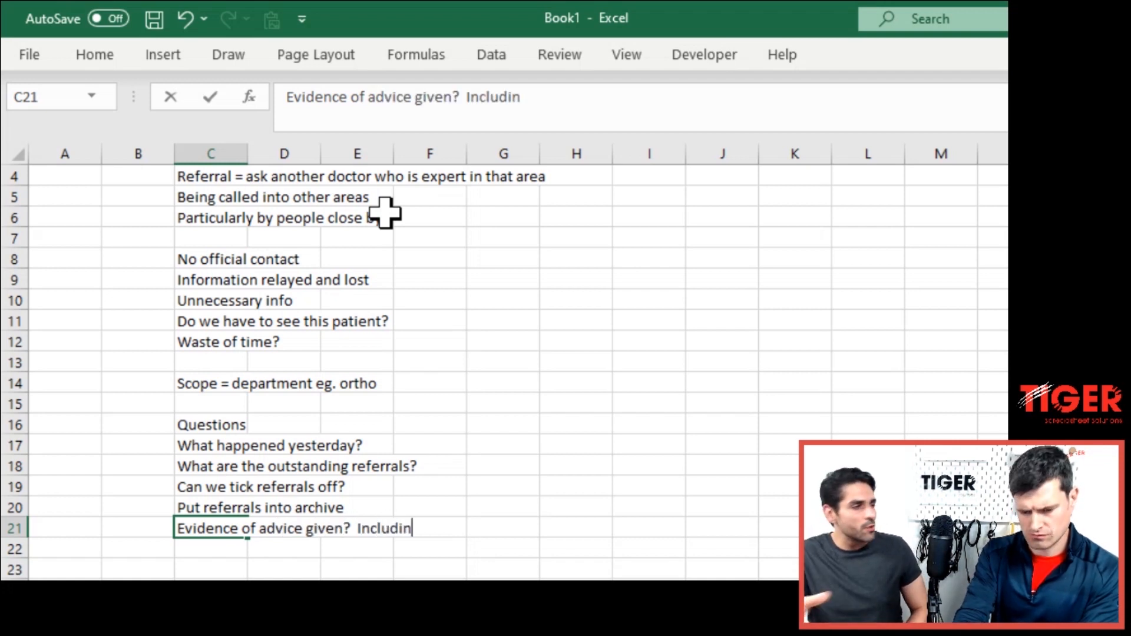
{"action": "type", "text": "g coh"}
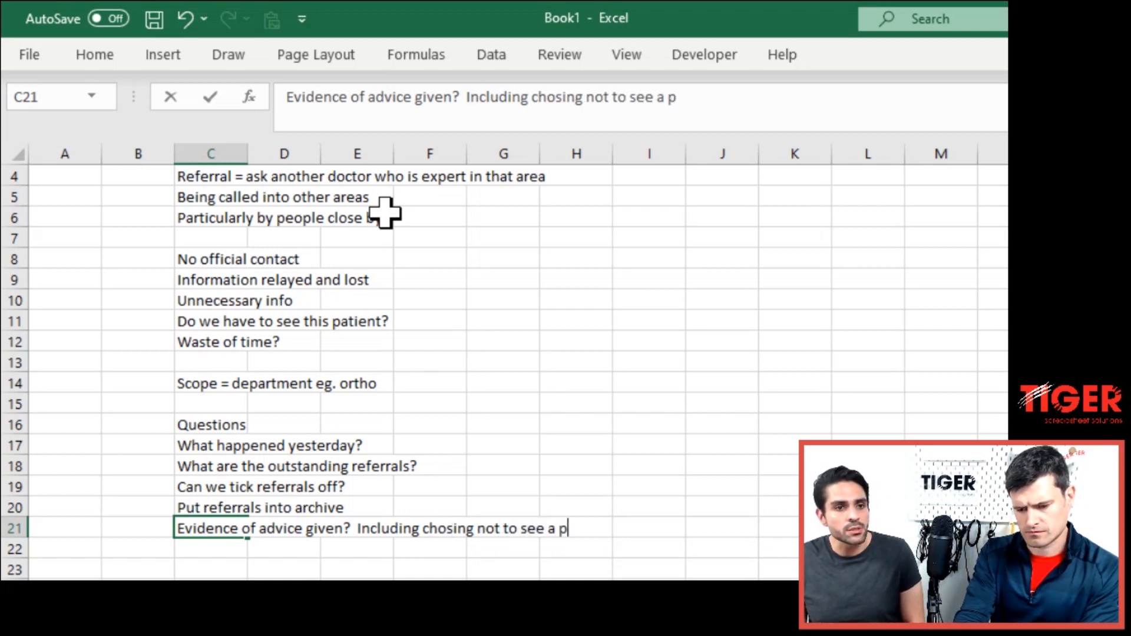
{"action": "type", "text": "ateie"}
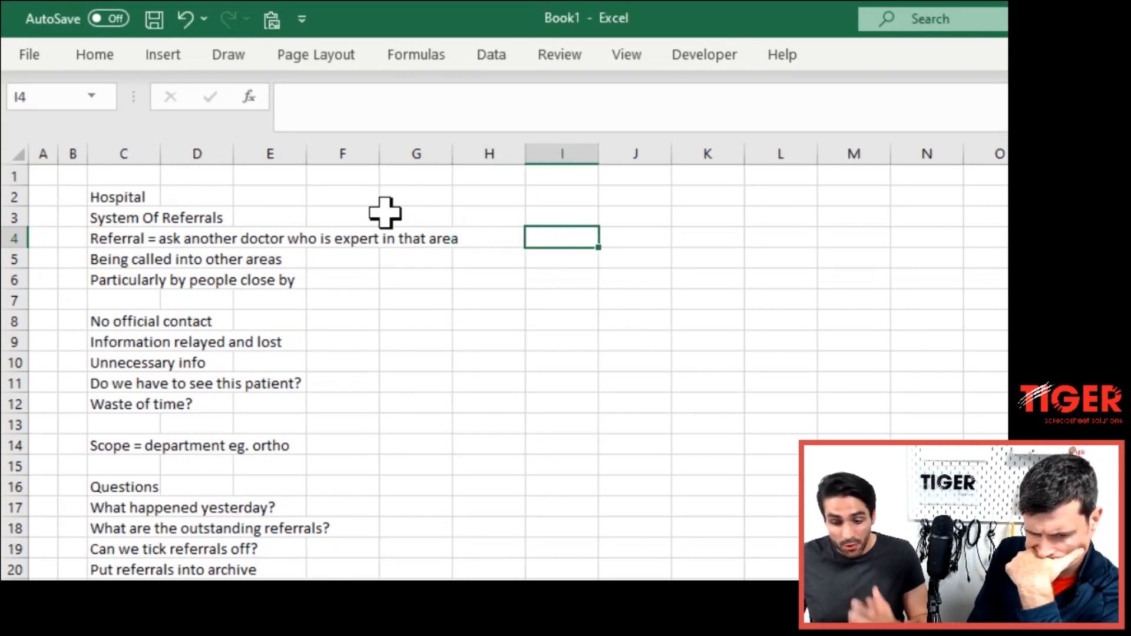
- Enter 'Appropriate or not' in I2 and 'Document not meeting a referral' below it
{"action": "left_click", "coordinate": [561, 196]}
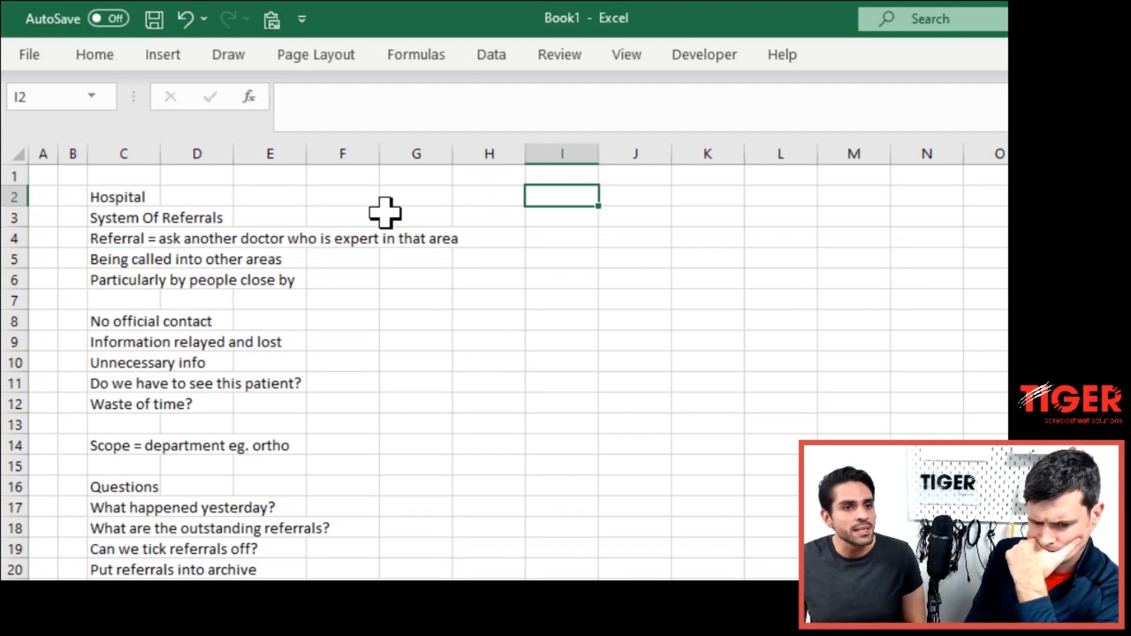
{"action": "type", "text": "Appap"}
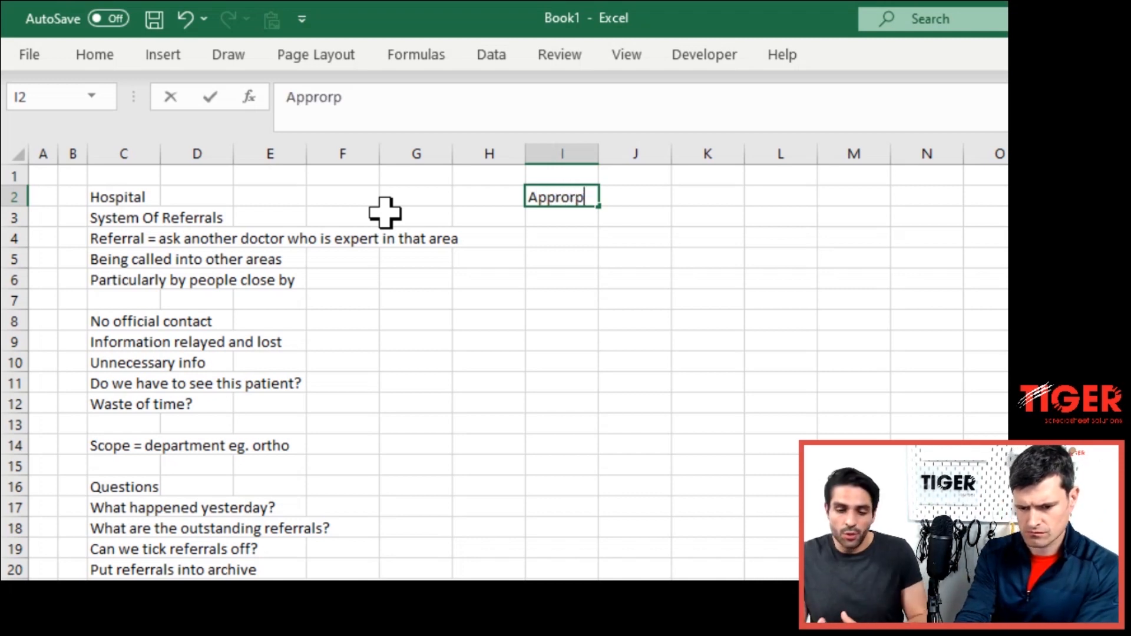
{"action": "key", "text": "Backspace"}
{"action": "type", "text": "priate or not"}
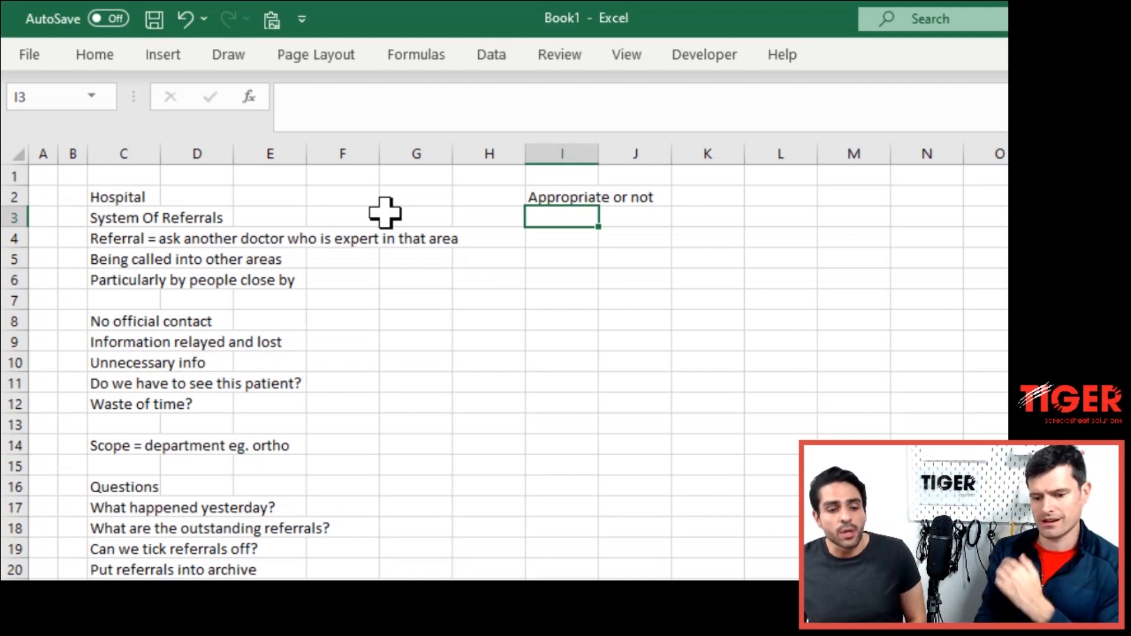
{"action": "type", "text": "Document not"}
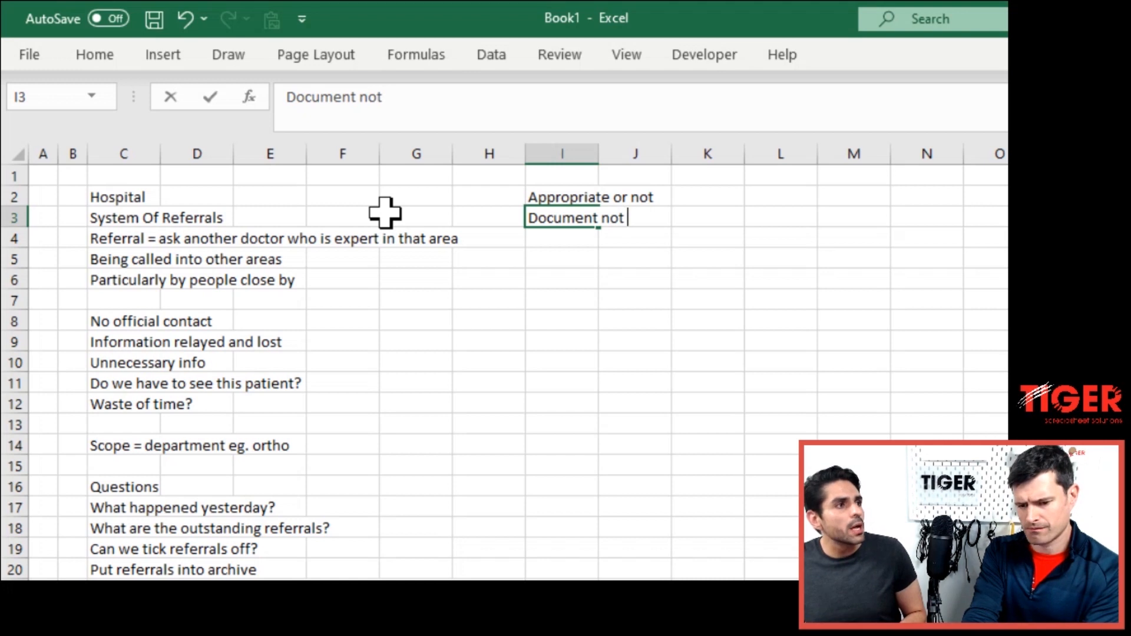
{"action": "type", "text": "re="}
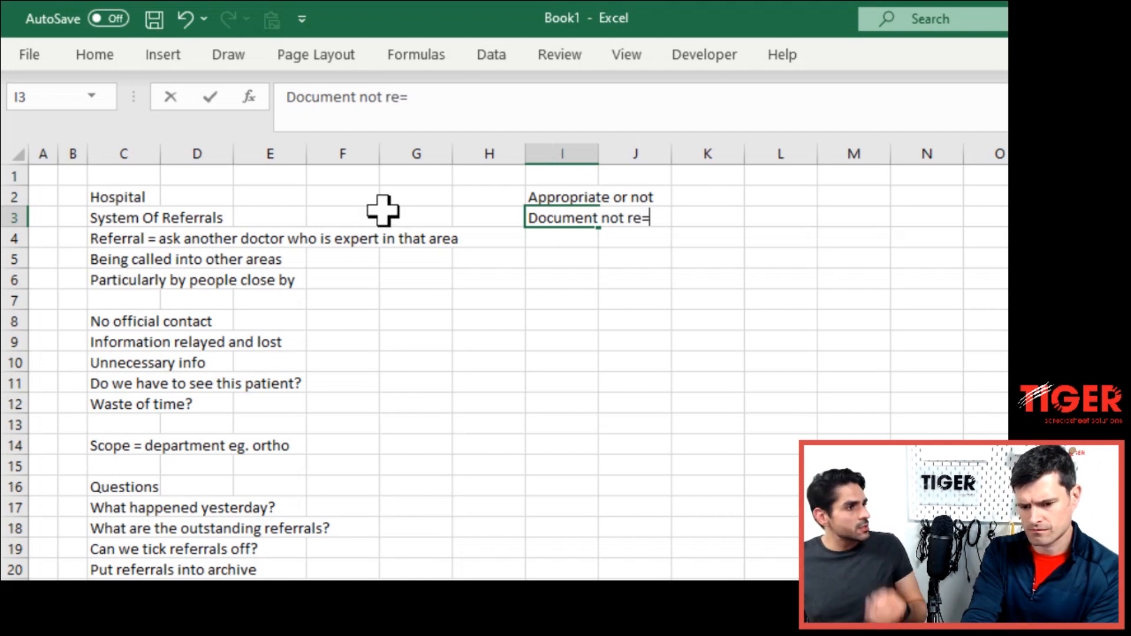
{"action": "type", "text": "meeting a r"}
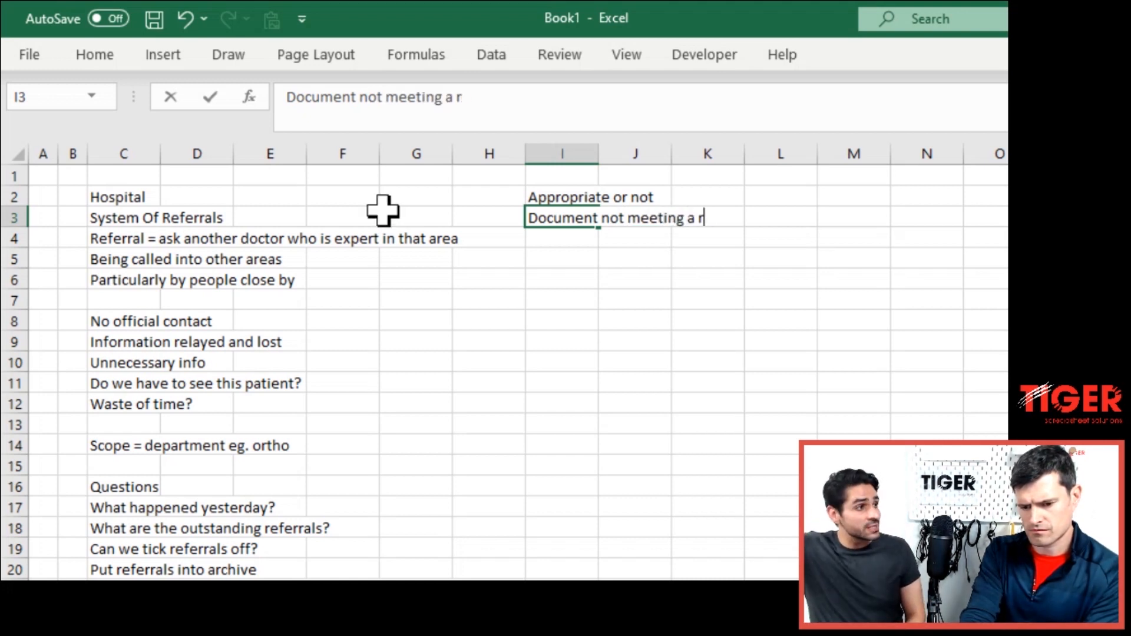
{"action": "type", "text": "eferral"}
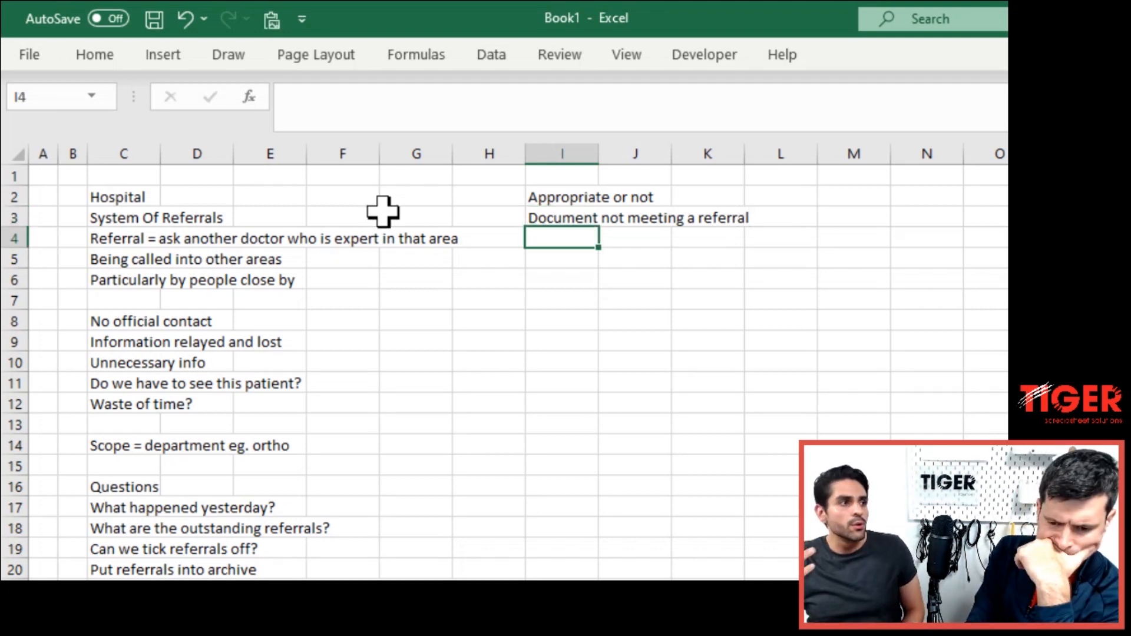
- Add 'Review by senior manager' in I5 and the demonstrate competence/documentation note
{"action": "type", "text": "Review"}
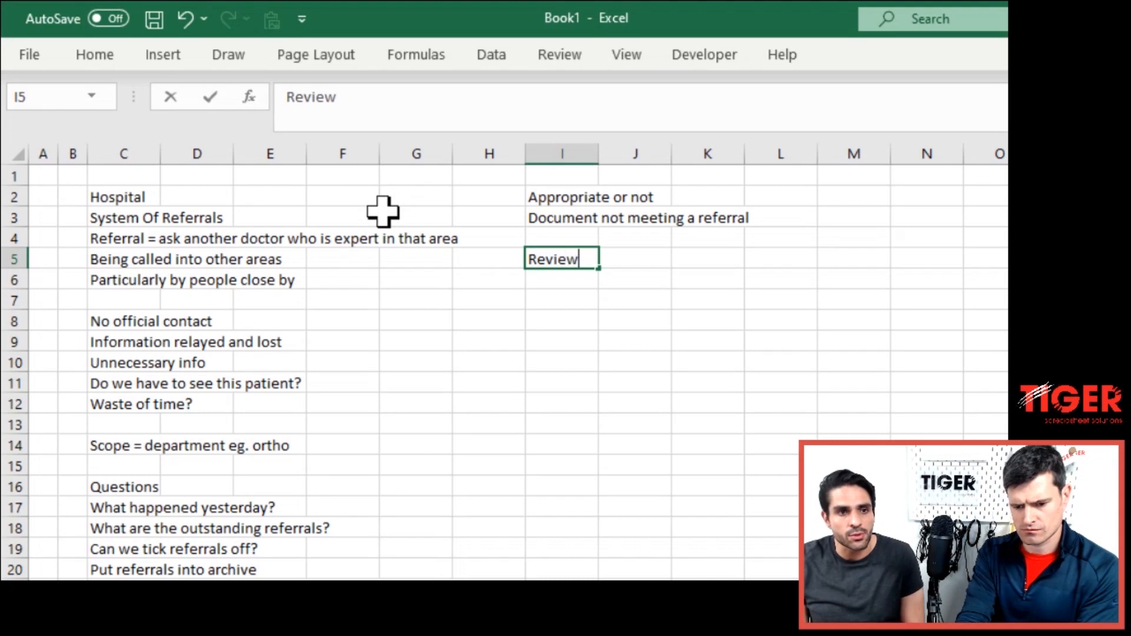
{"action": "type", "text": "by snenio"}
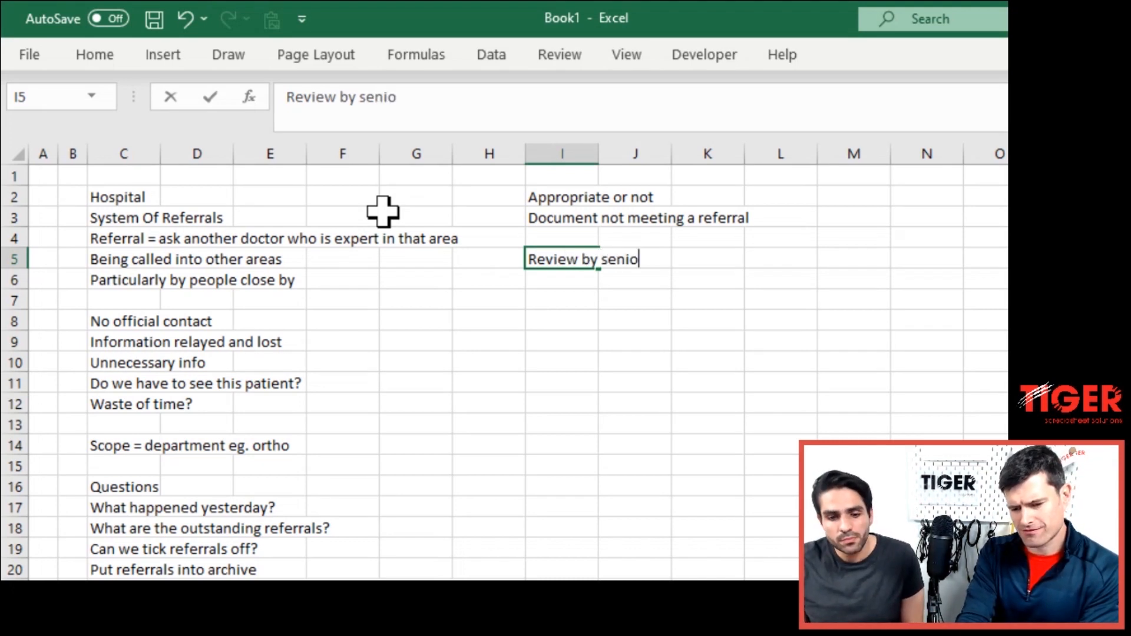
{"action": "key", "text": "enter"}
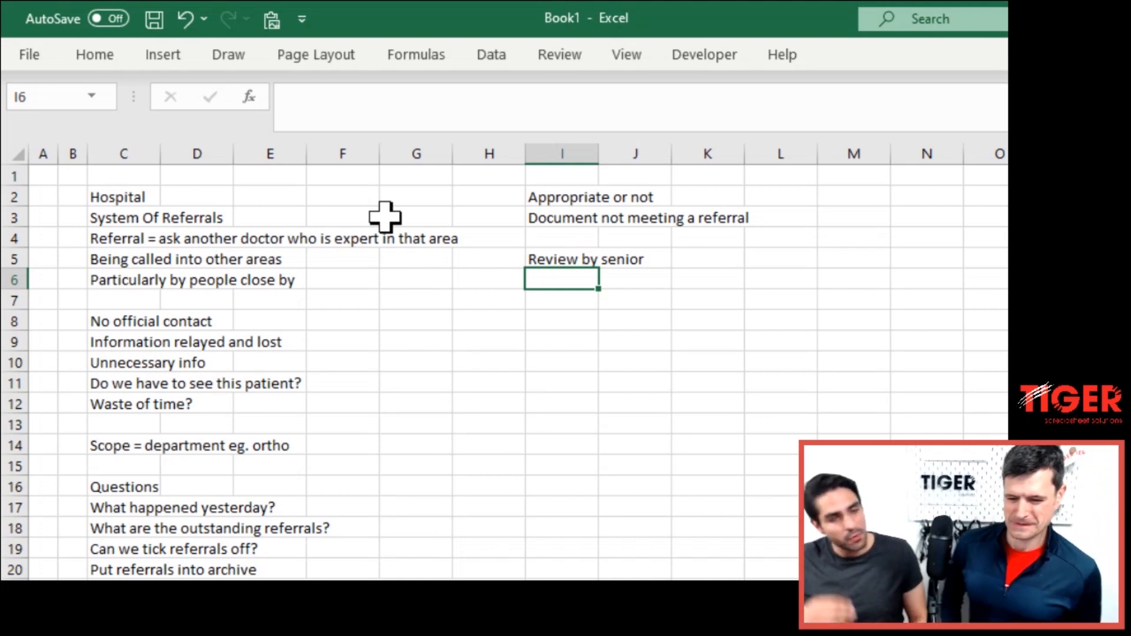
{"action": "left_click", "coordinate": [562, 259]}
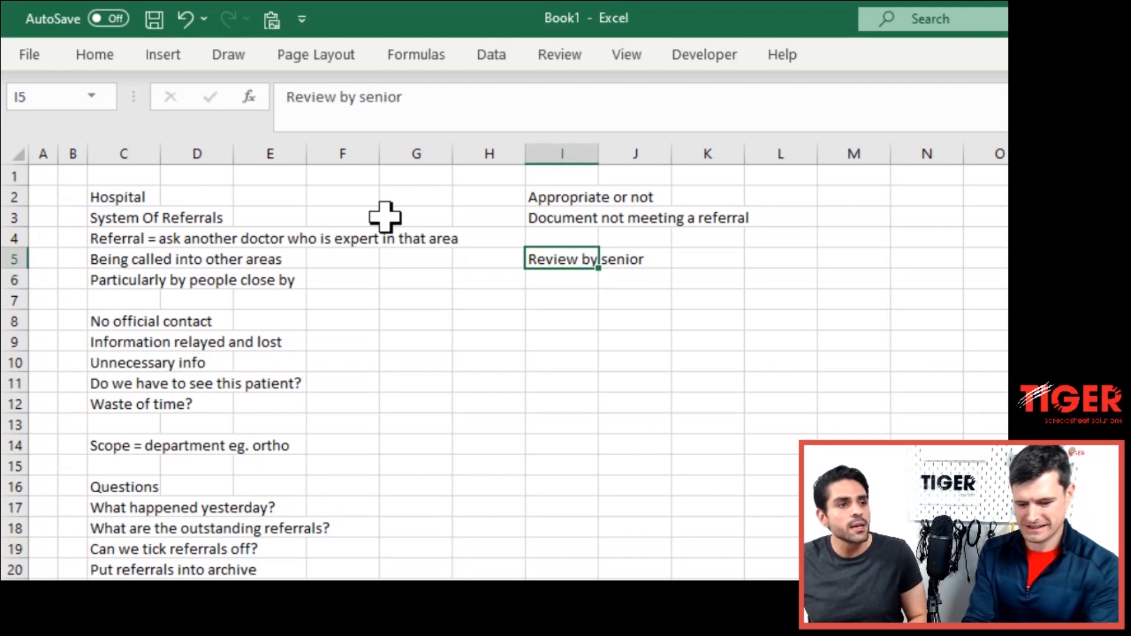
{"action": "type", "text": "manage"}
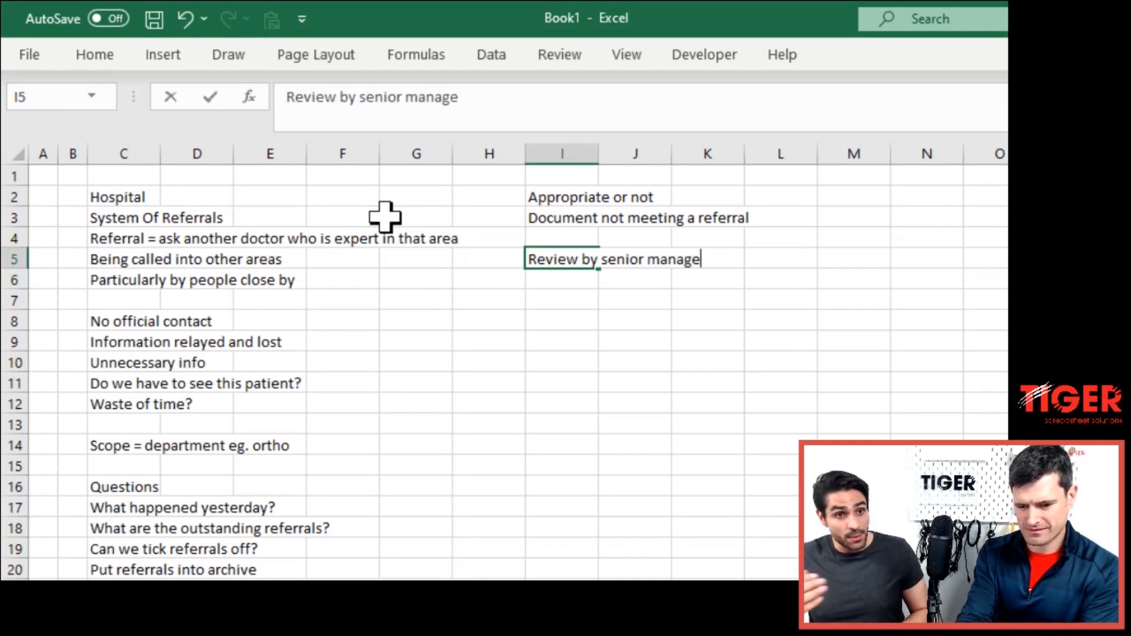
{"action": "type", "text": "Demonstr"}
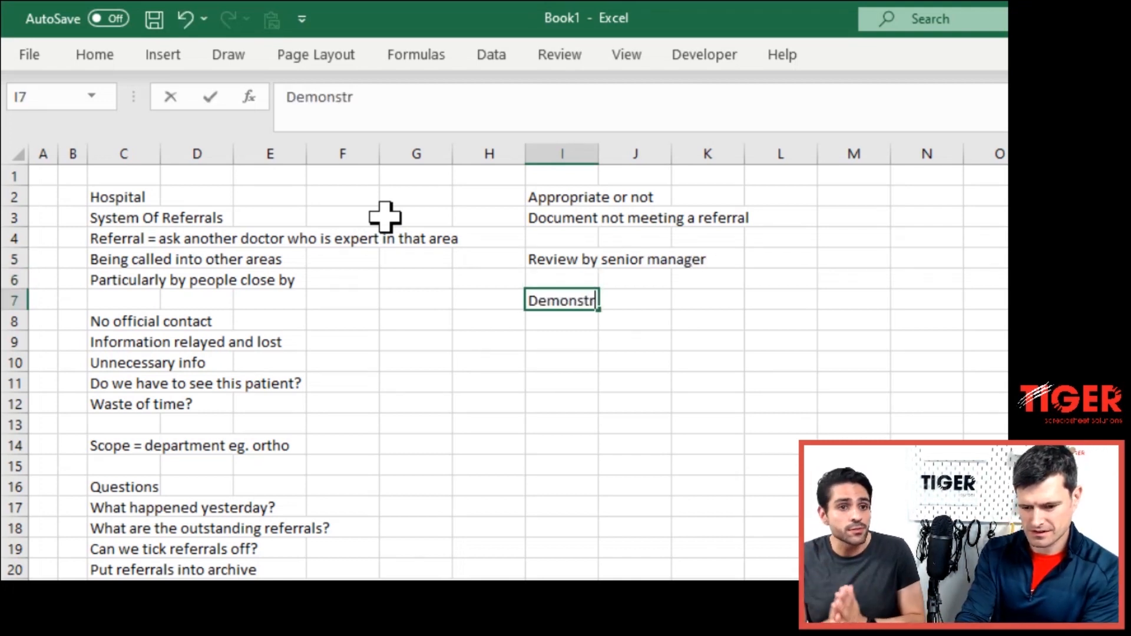
{"action": "type", "text": "ate competence / docume"}
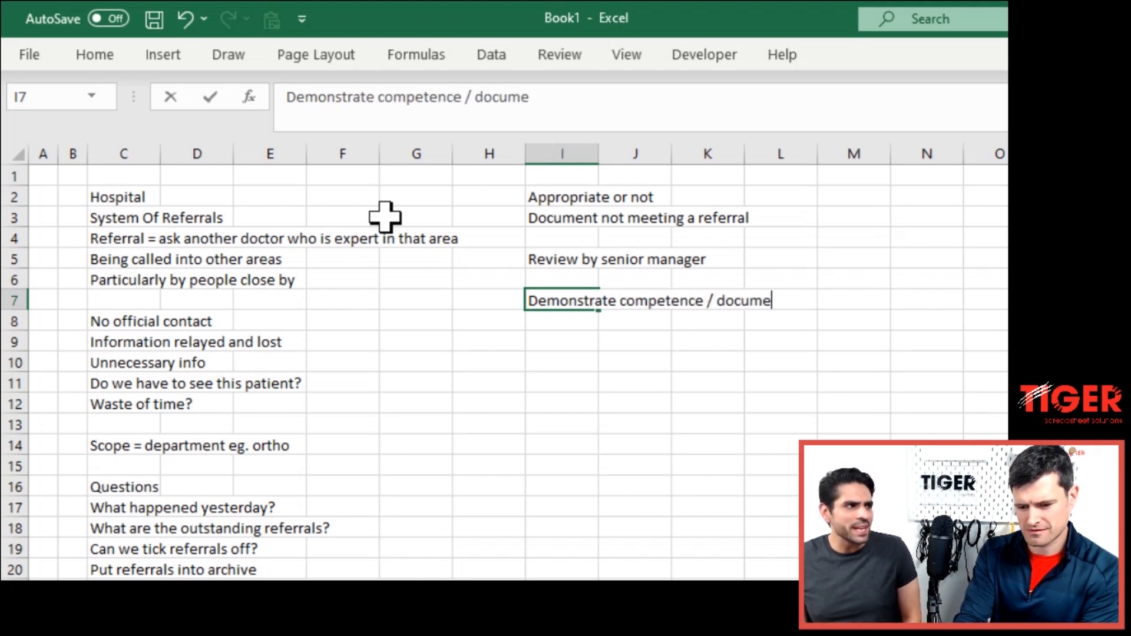
{"action": "key", "text": "enter"}
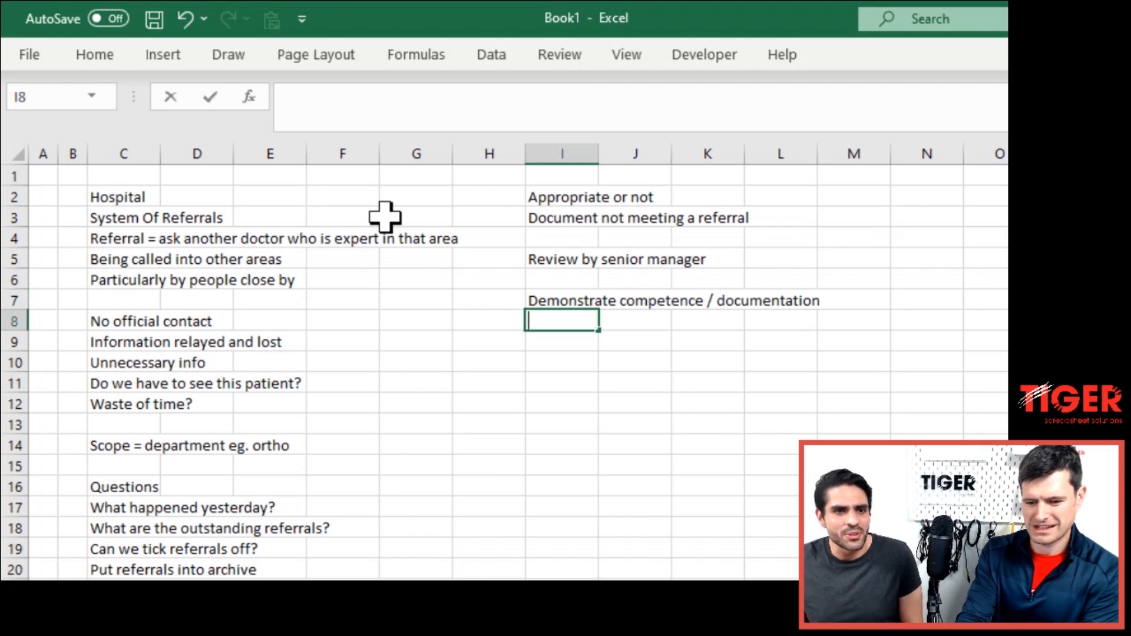
- Add the note 'and discourage unnecessary referral' in column I
{"action": "type", "text": "and discroua"}
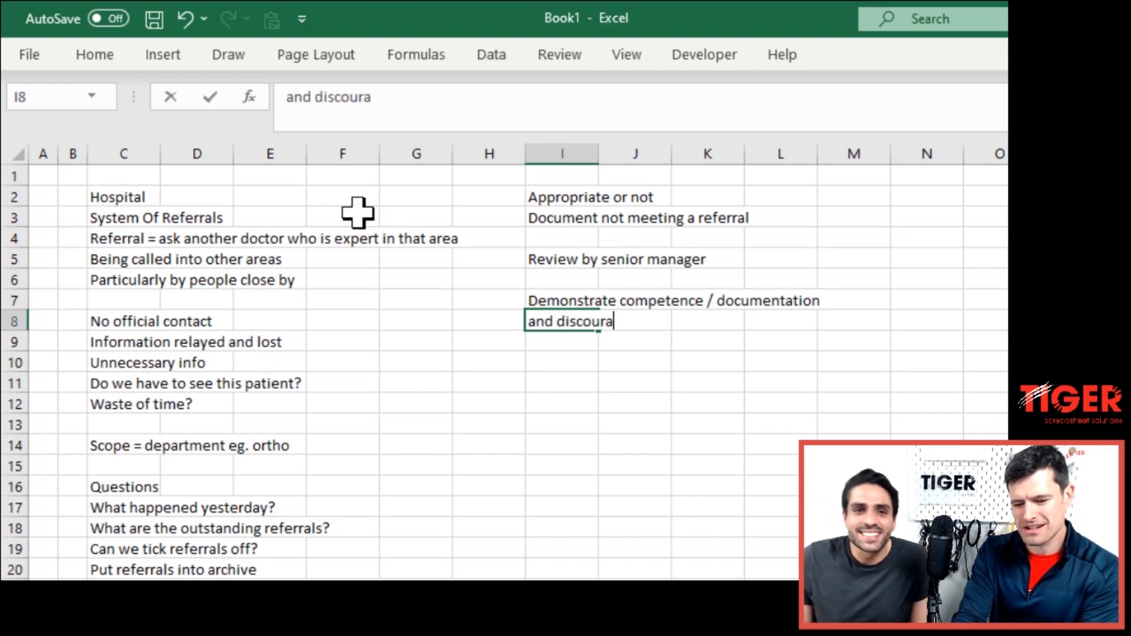
{"action": "type", "text": "ge unn"}
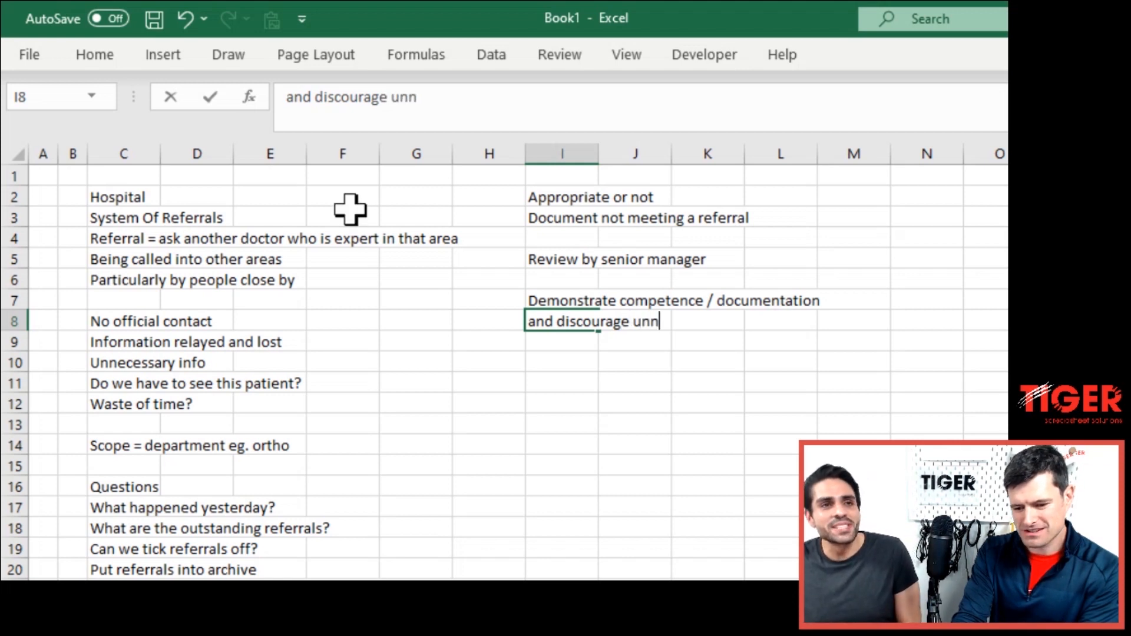
{"action": "type", "text": "ecessar"}
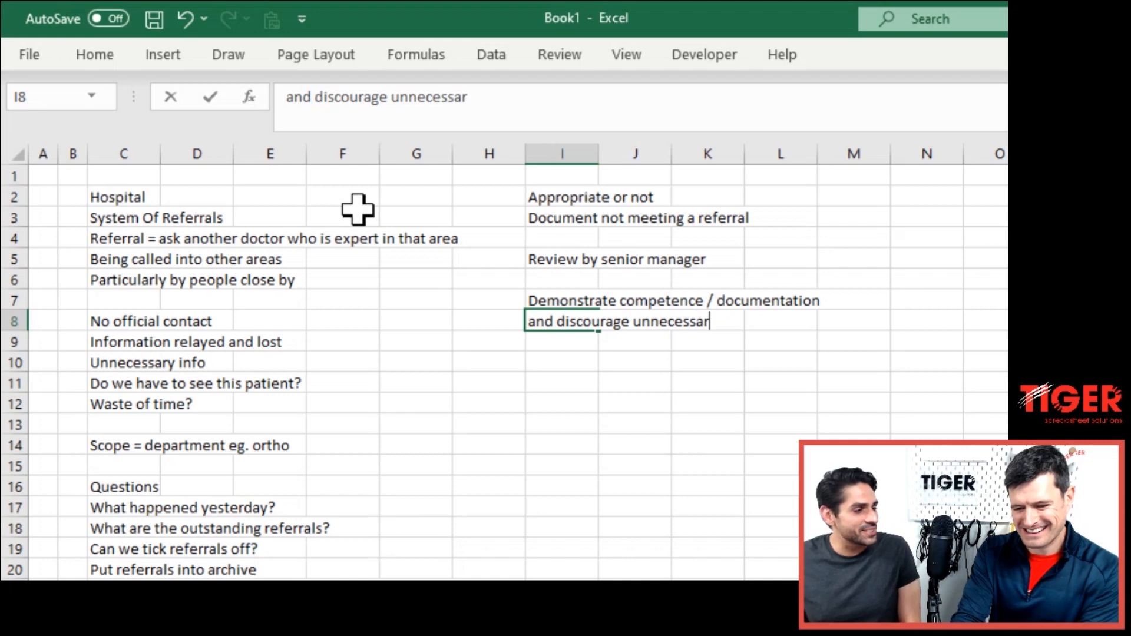
{"action": "type", "text": "y referra"}
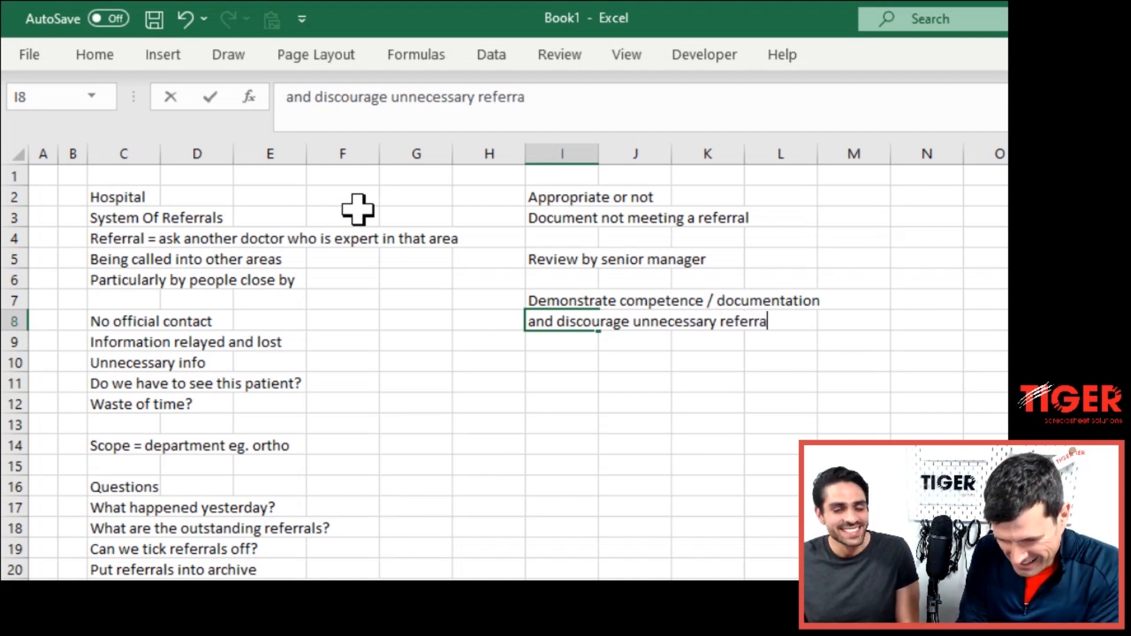
{"action": "key", "text": "enter"}
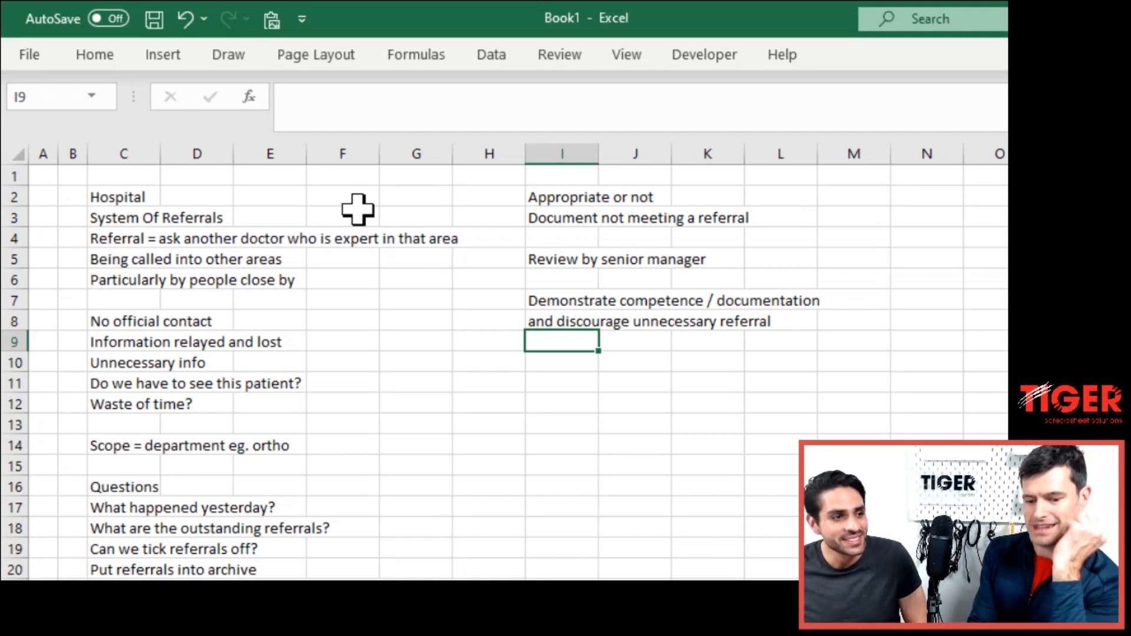
- Save the notes workbook under the name 'Referral Project' and add a new worksheet
{"action": "key", "text": "Down"}
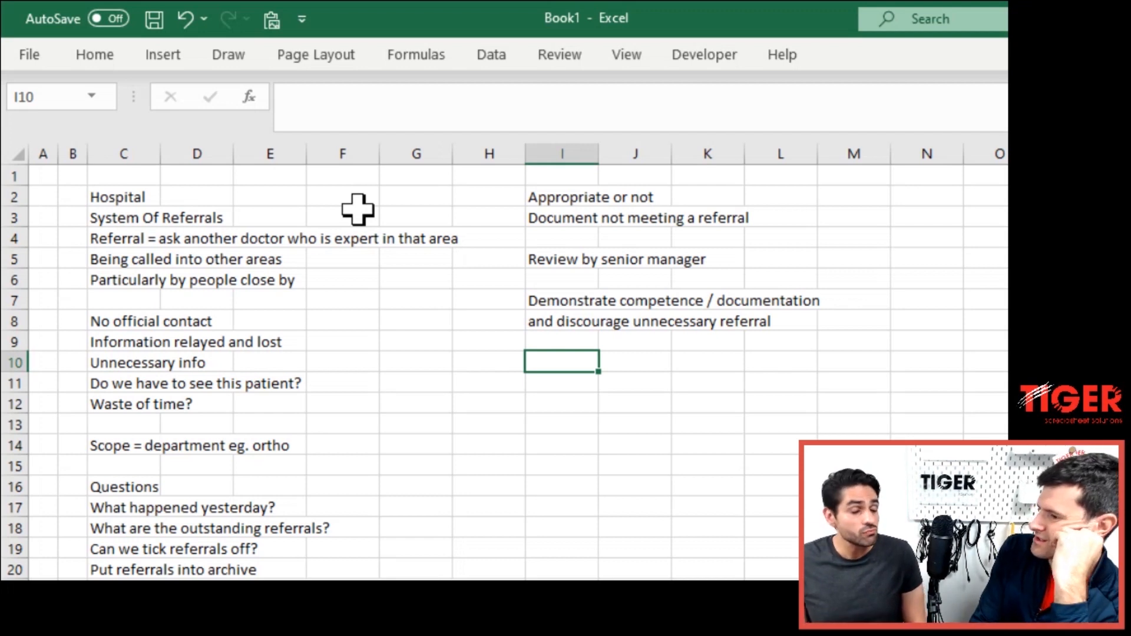
{"action": "left_click", "coordinate": [196, 362]}
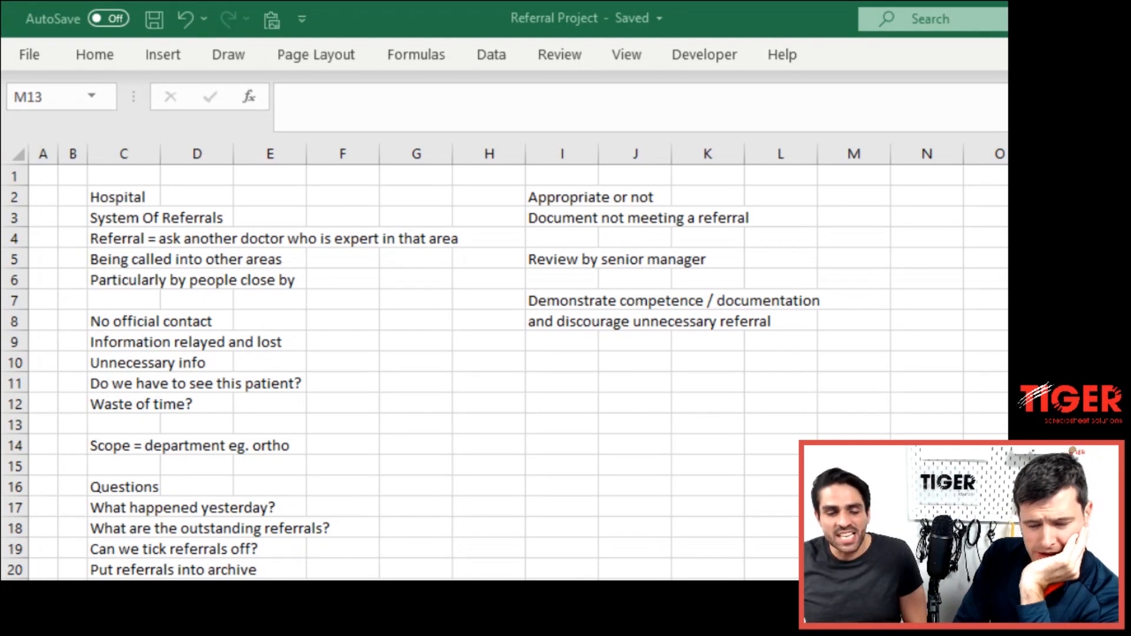
{"action": "left_click", "coordinate": [853, 425]}
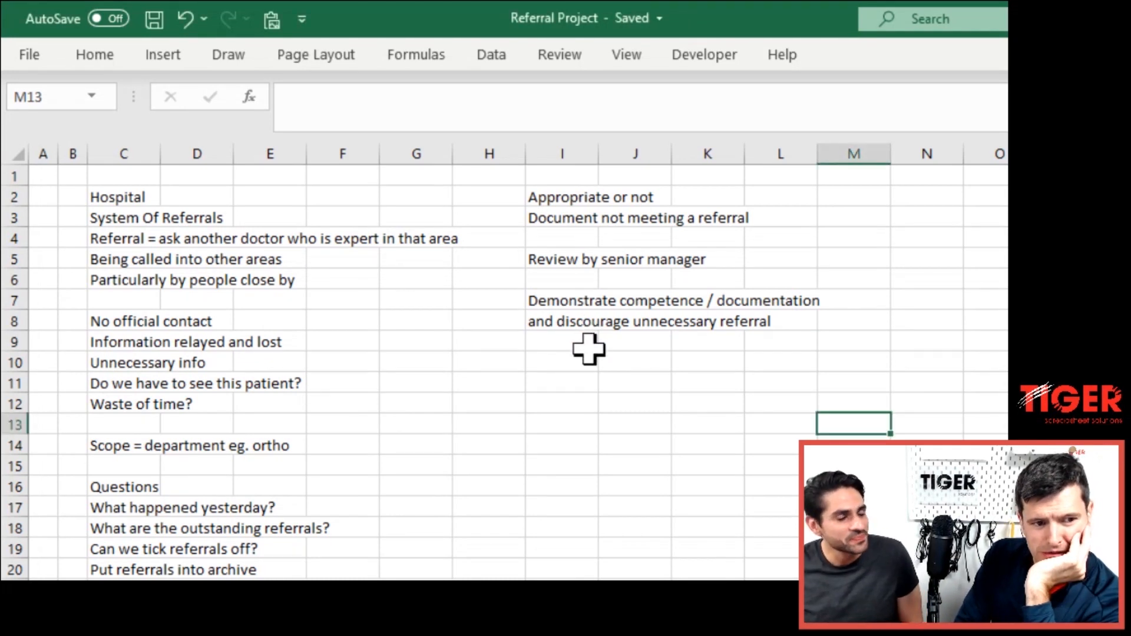
{"action": "left_click", "coordinate": [562, 362]}
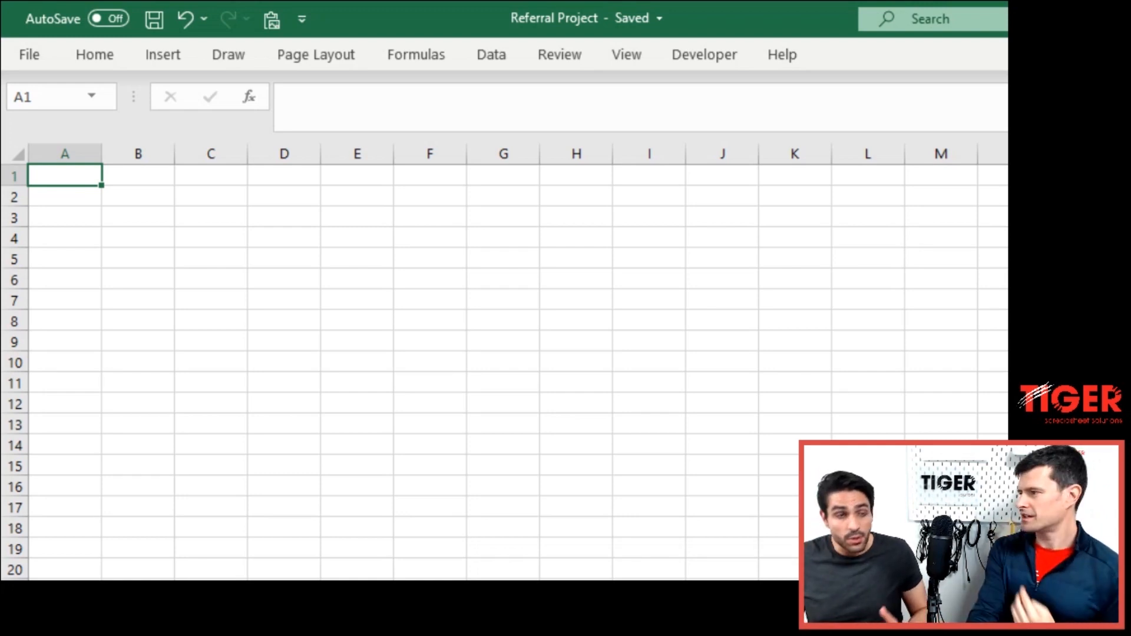
- Shrink the column A and B widths on the new sheet, then select C3
{"action": "left_click", "coordinate": [138, 217]}
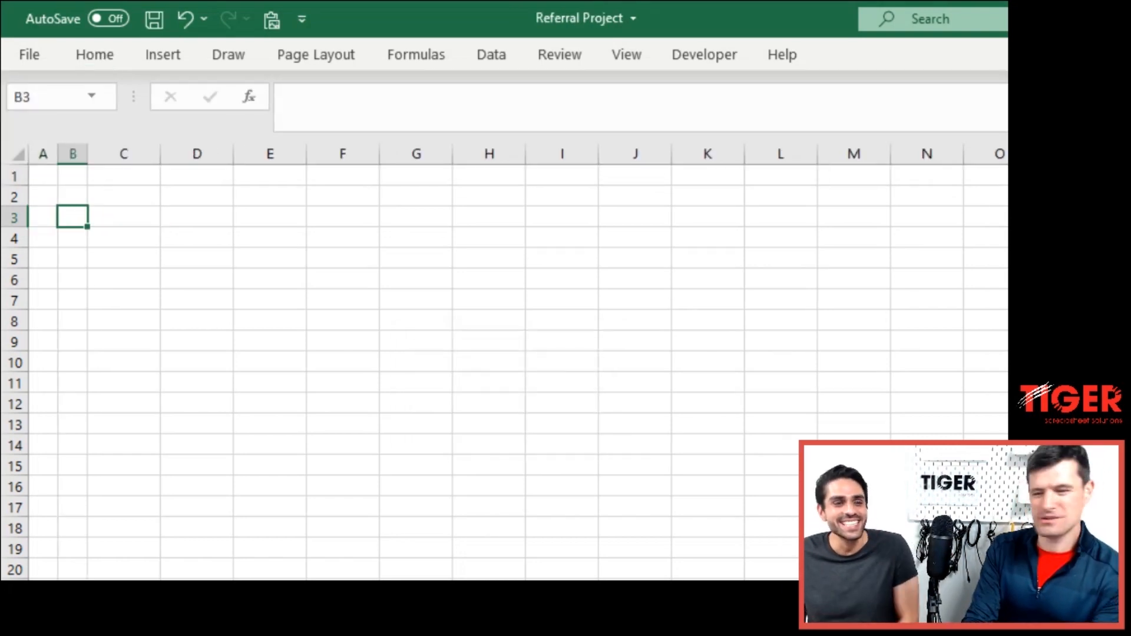
{"action": "left_click", "coordinate": [123, 218]}
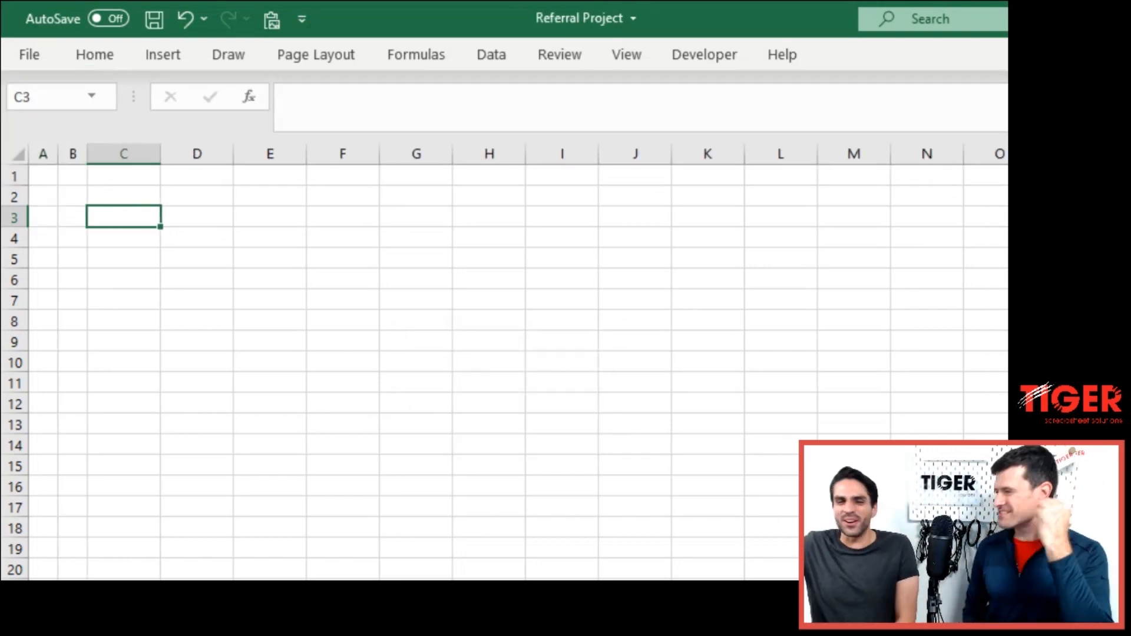